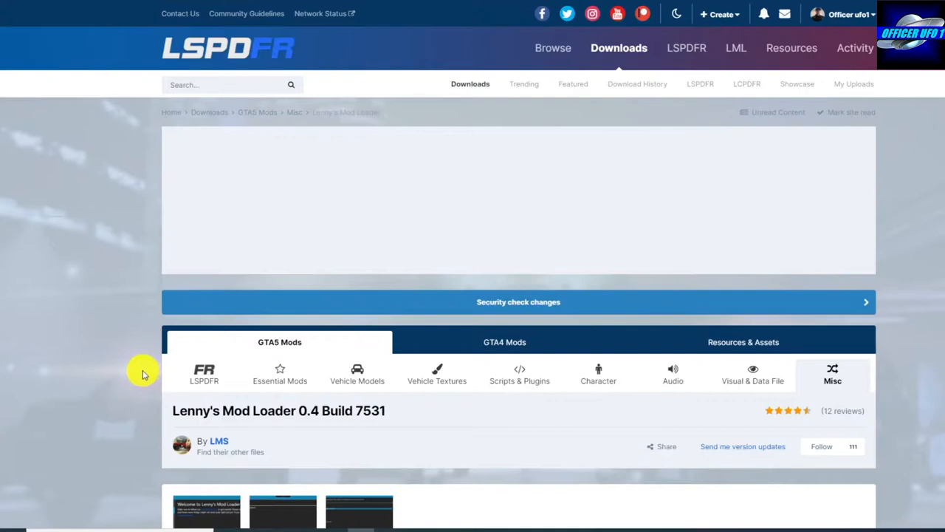
mouse_move(593, 369)
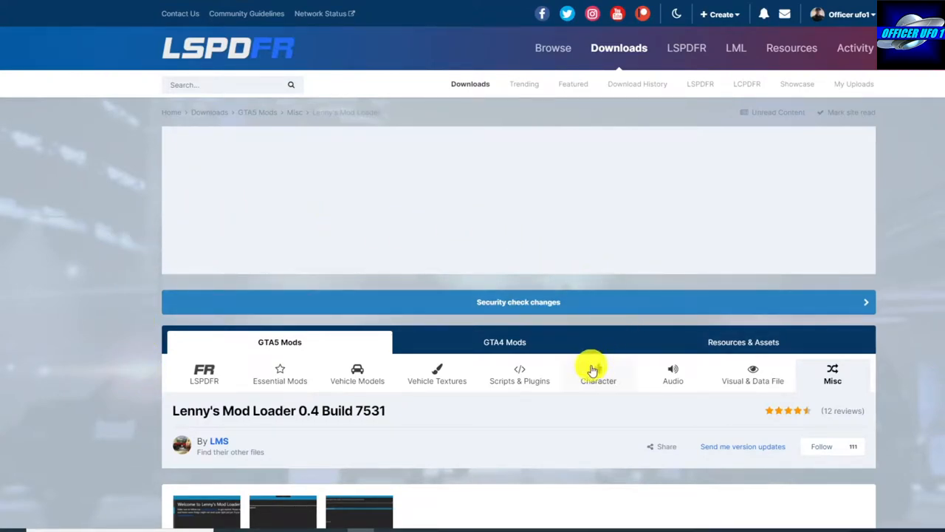
mouse_move(357, 375)
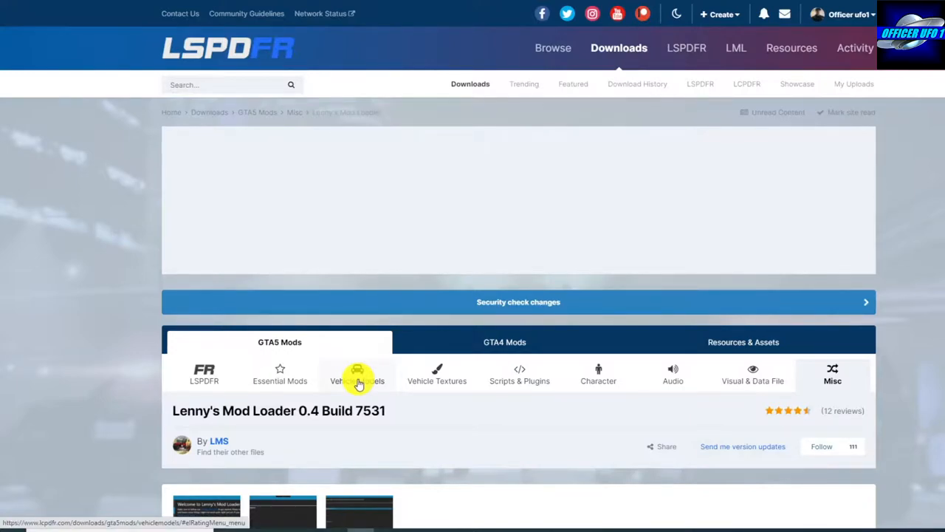
- Filter LCPDFR.com GTA5 vehicle models to ELS-compatible and LML-compatible only
left_click(358, 375)
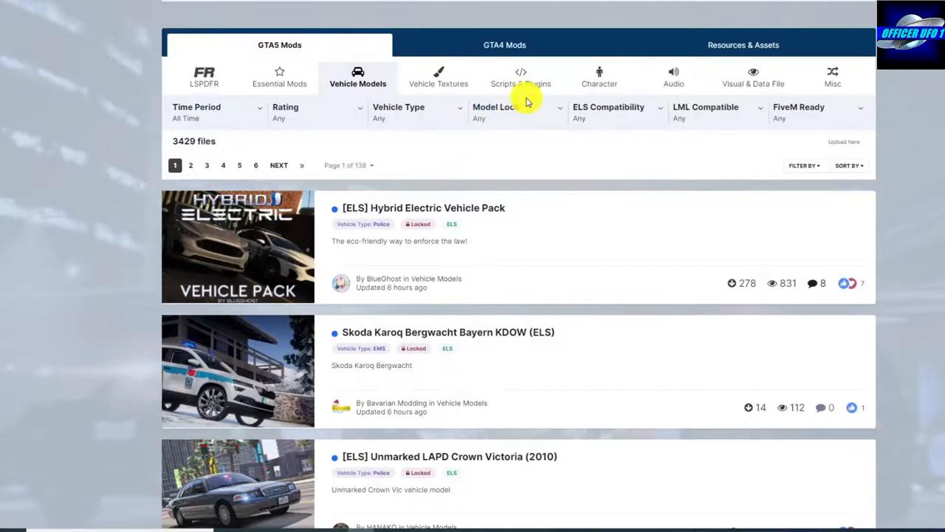
left_click(617, 112)
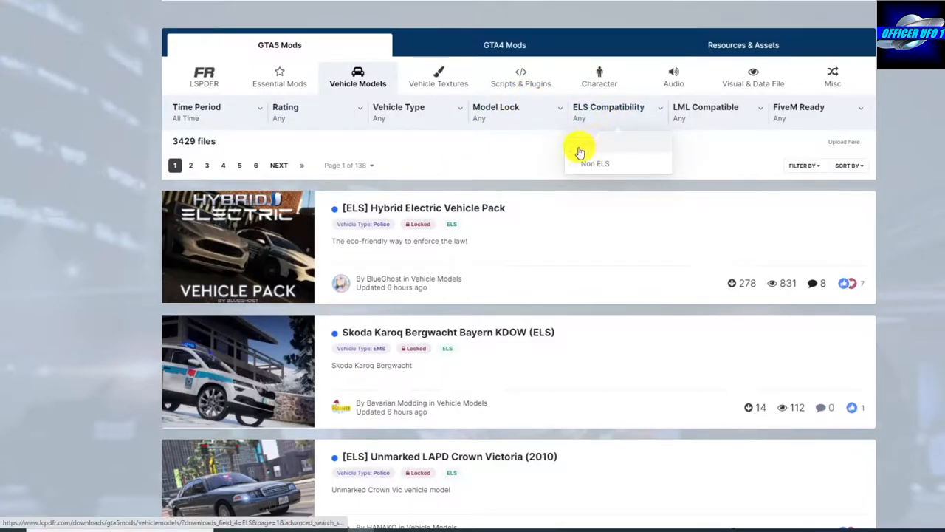
left_click(594, 144)
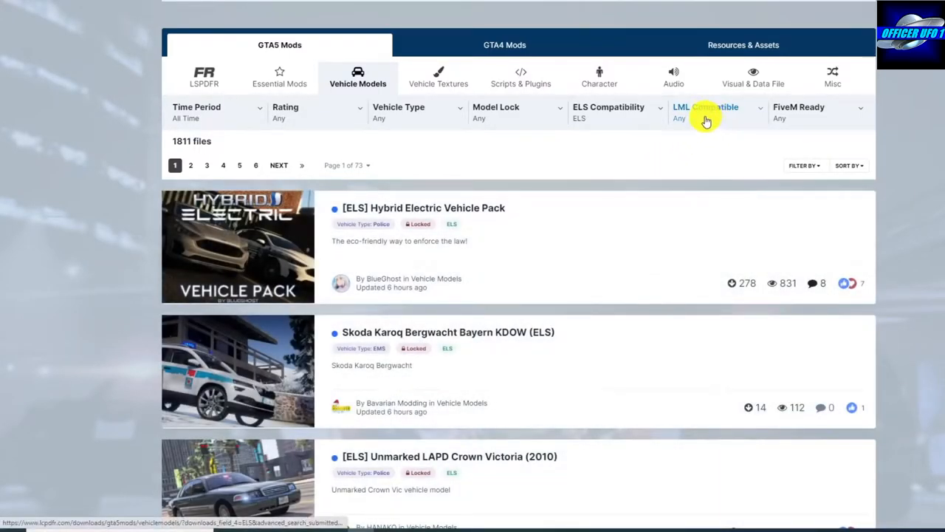
left_click(705, 110)
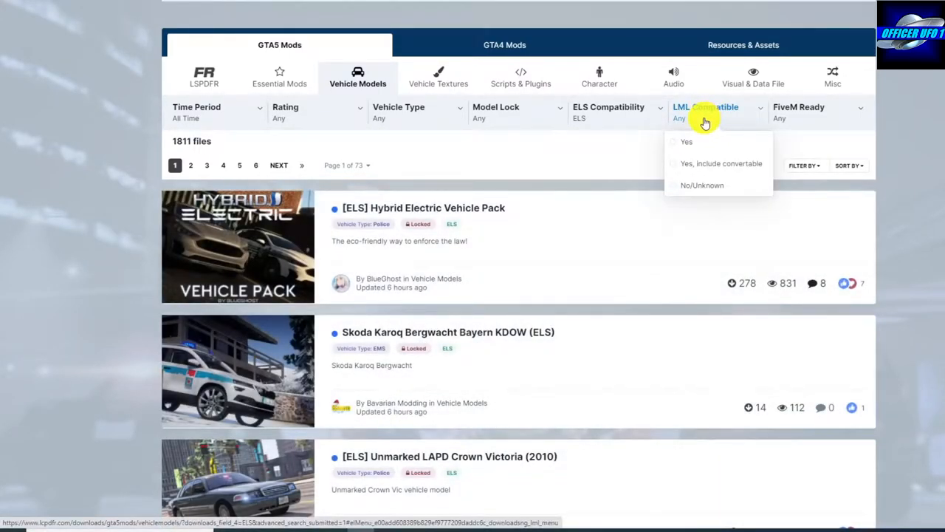
left_click(686, 141)
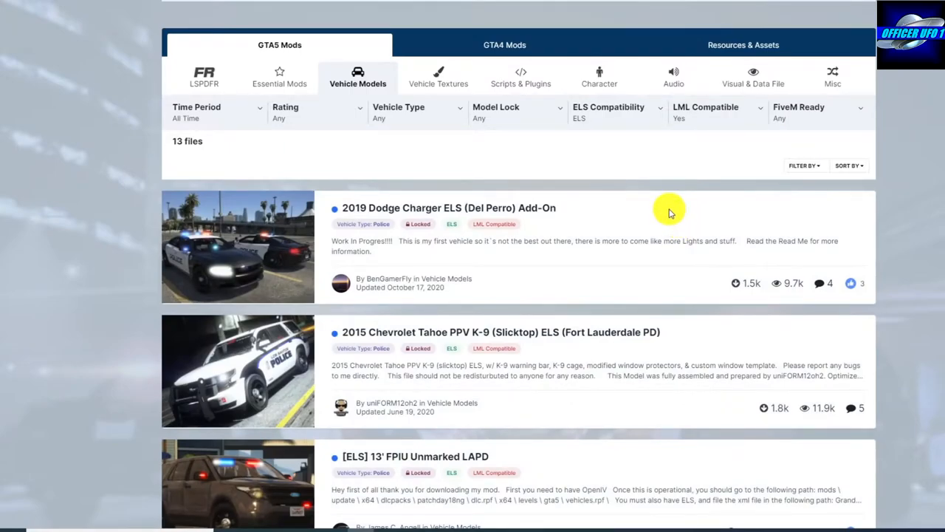
- Open the [ELS] 13' FPIU Unmarked LAPD listing and download the file
scroll("down", 3)
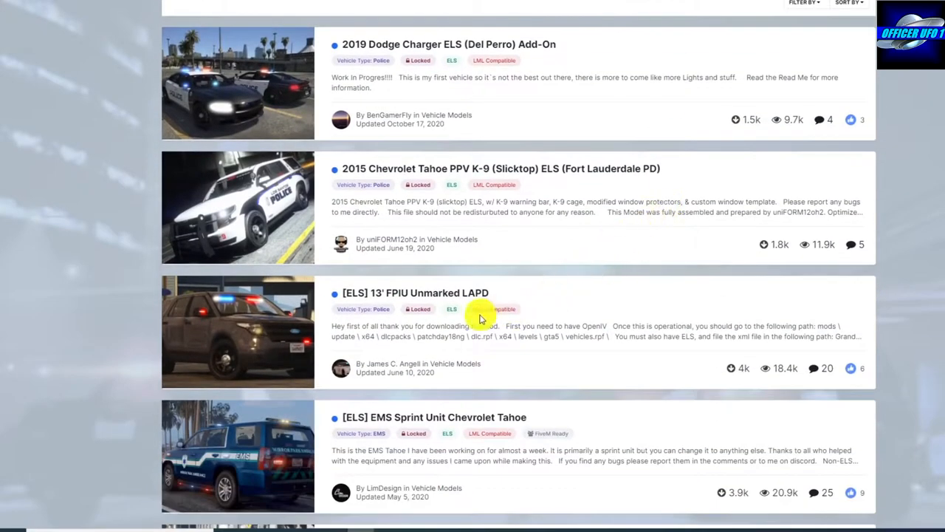
mouse_move(424, 299)
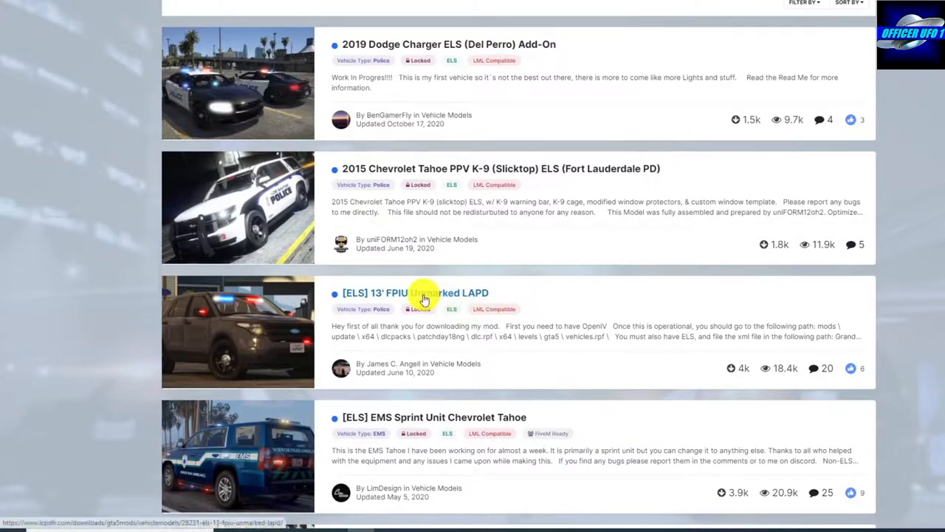
left_click(410, 292)
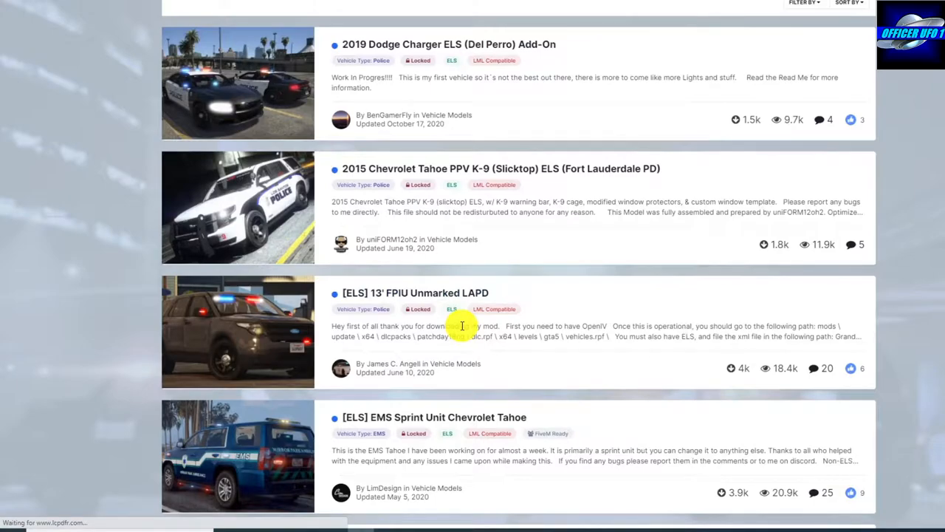
left_click(415, 293)
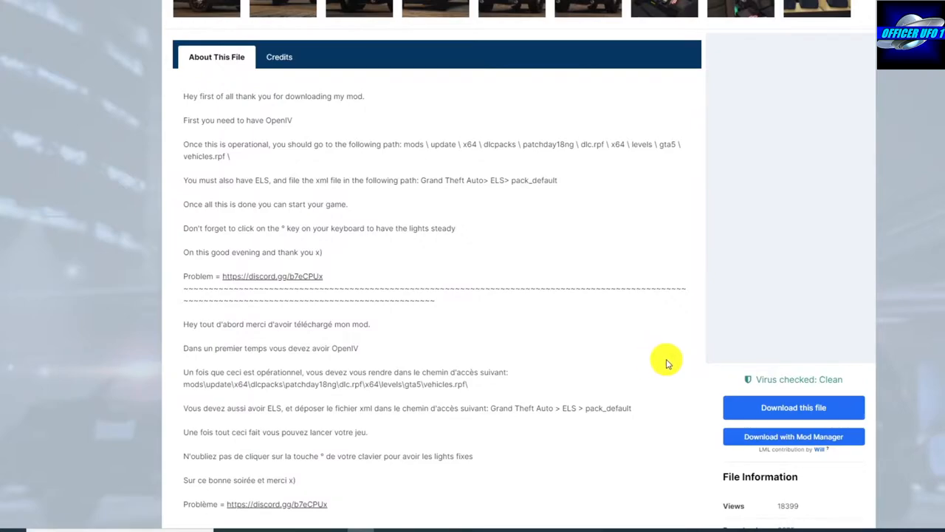
mouse_move(777, 407)
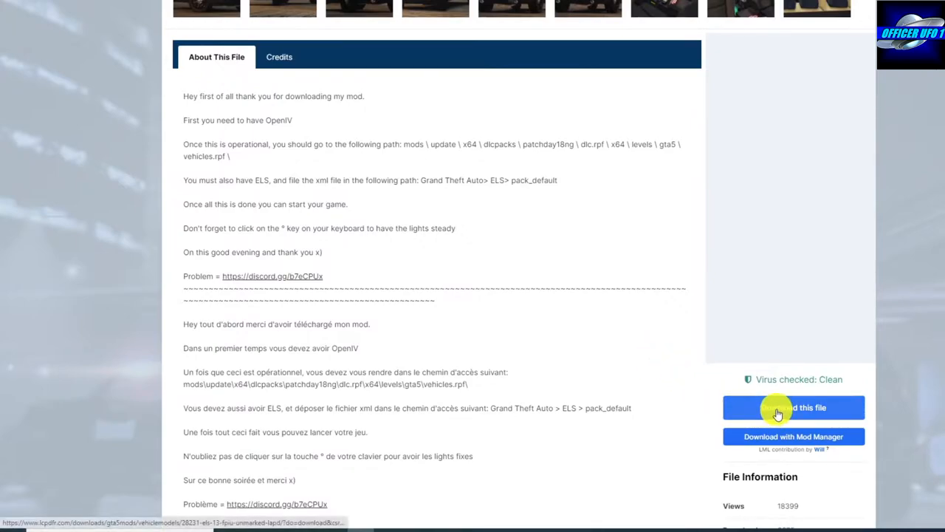
left_click(793, 406)
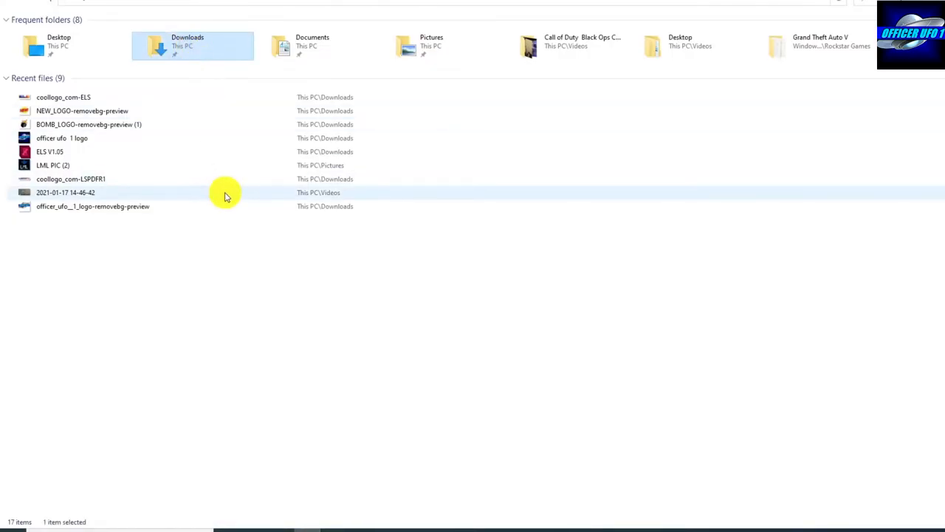
- View the Properties of the lml_beta_04 archive in Downloads
double_click(187, 41)
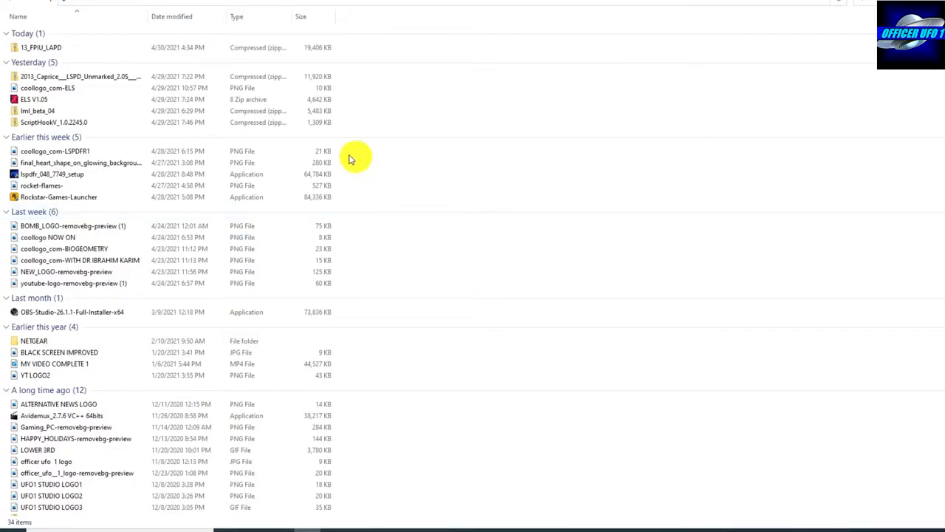
mouse_move(63, 114)
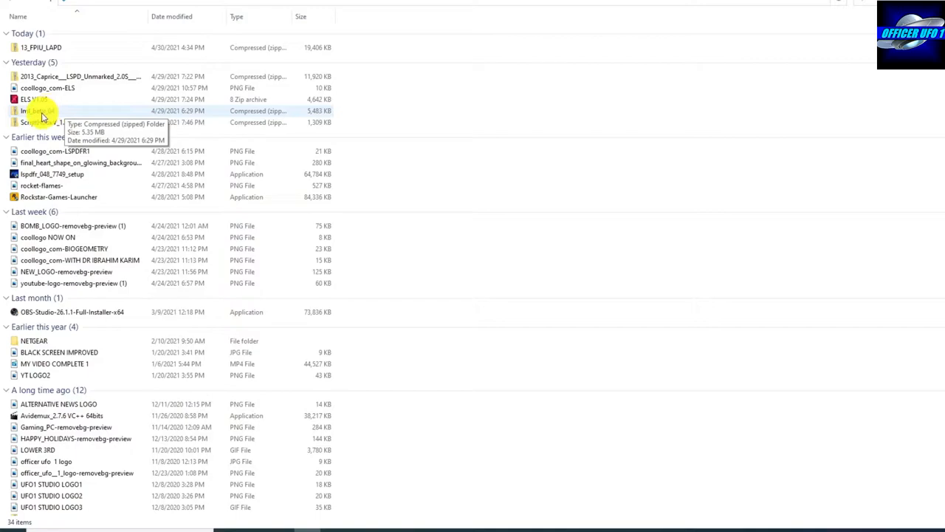
left_click(41, 111)
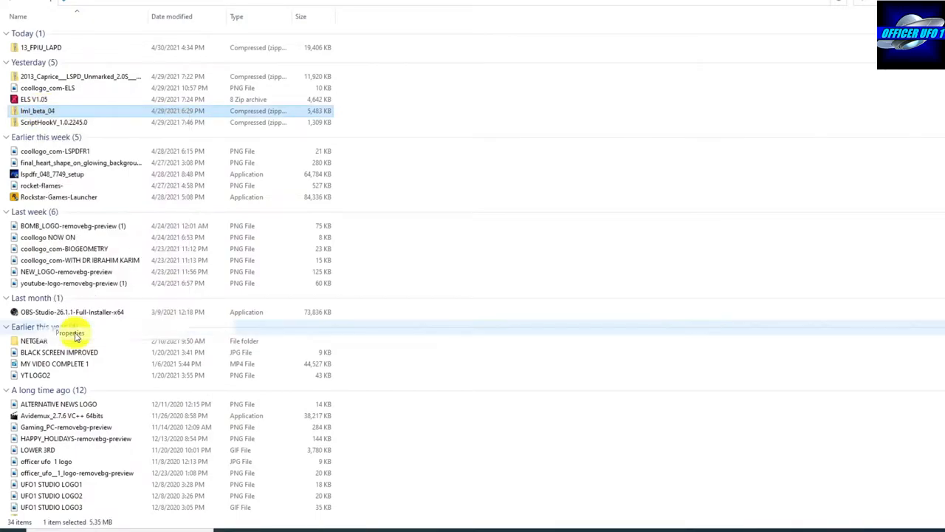
left_click(70, 333)
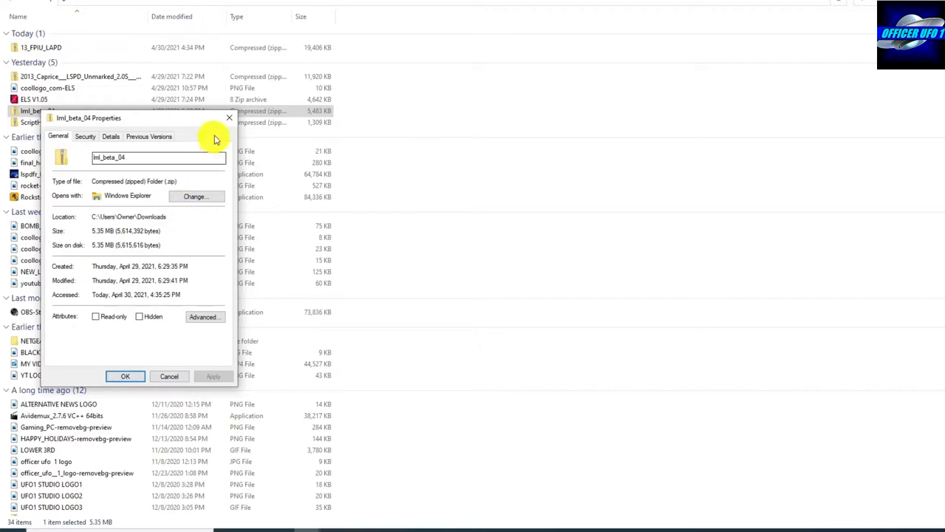
mouse_move(229, 118)
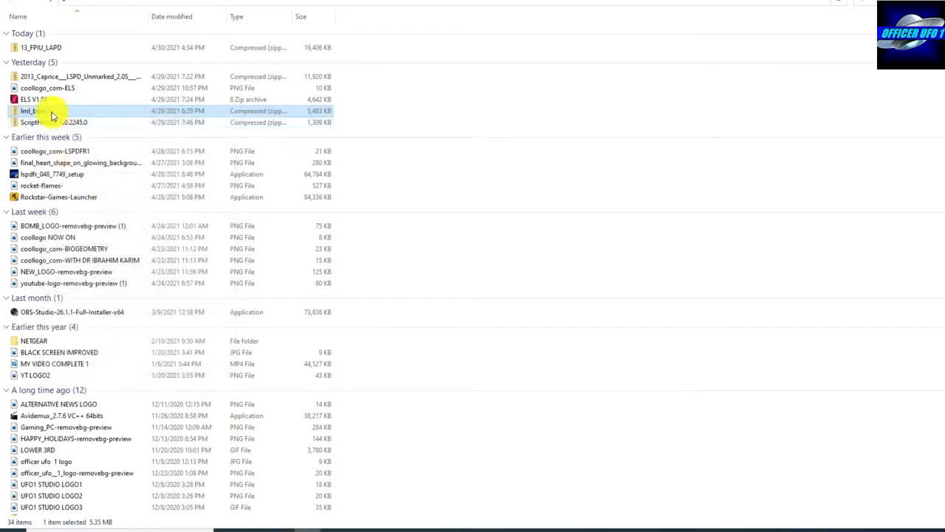
- Extract All of lml_beta_04, choosing the Desktop as the destination folder
right_click(52, 111)
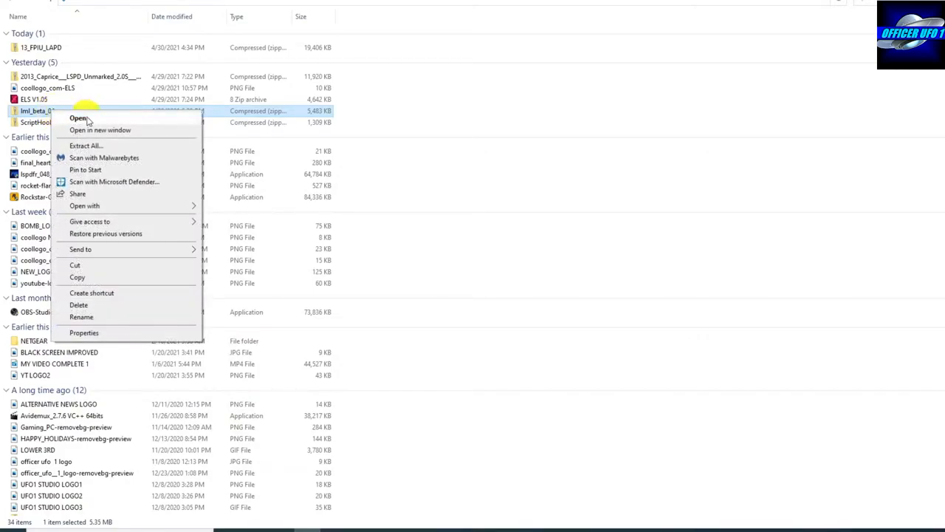
left_click(86, 145)
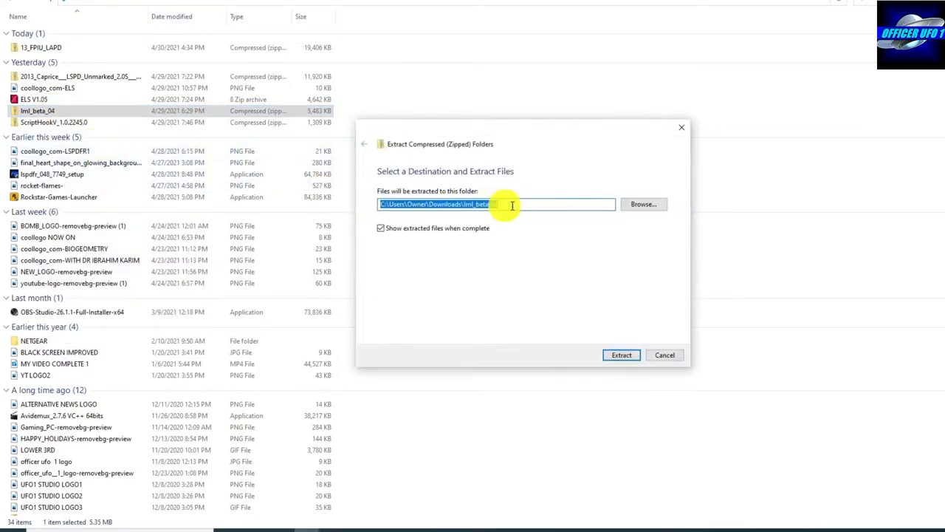
left_click(642, 204)
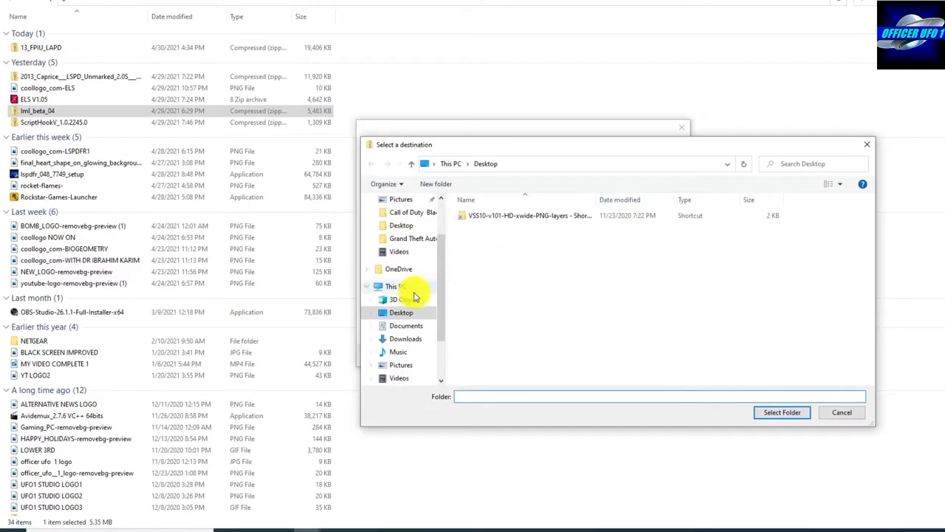
left_click(400, 312)
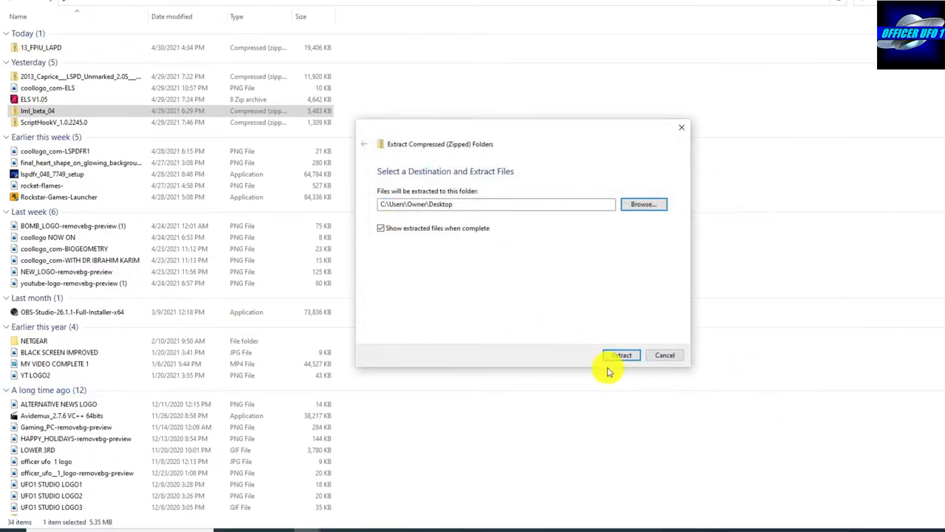
left_click(620, 356)
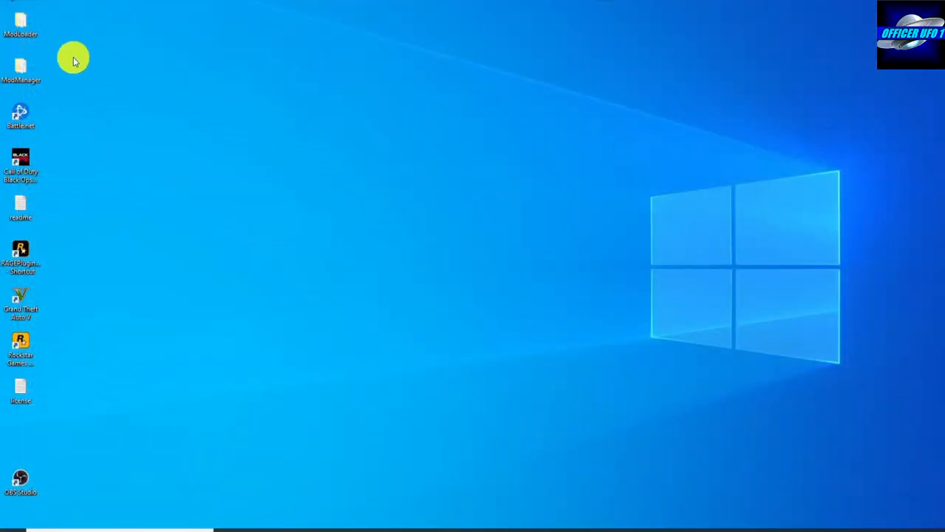
- Drag the ModLoader and ModManager items together to the desktop centre
left_click_drag(20, 22, 434, 207)
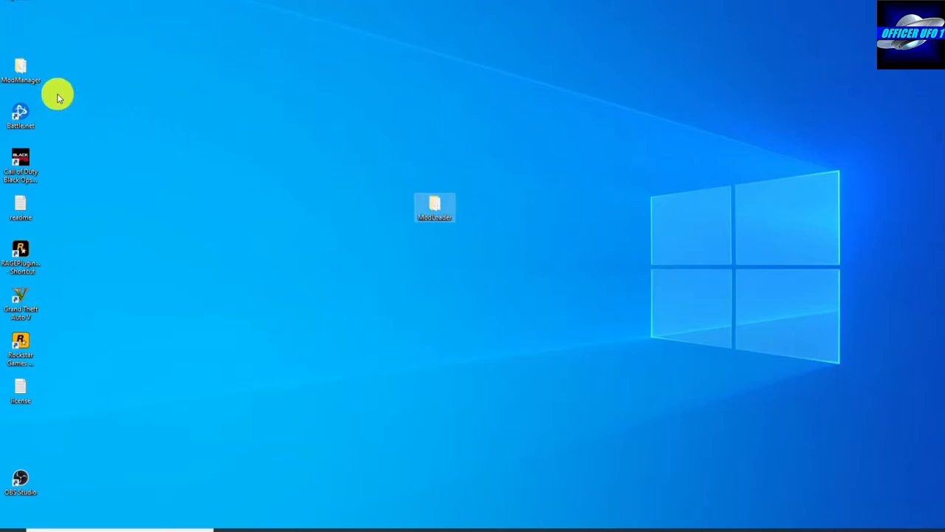
left_click_drag(21, 71, 435, 255)
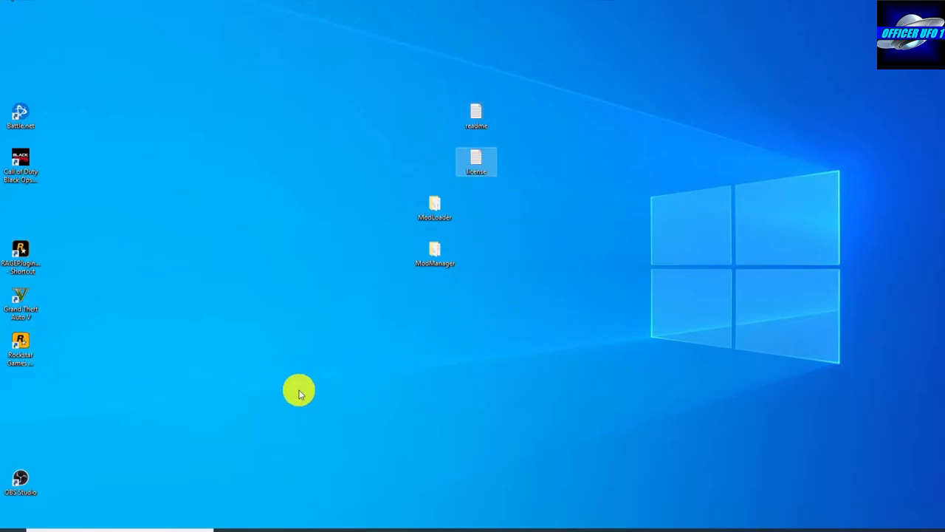
mouse_move(447, 392)
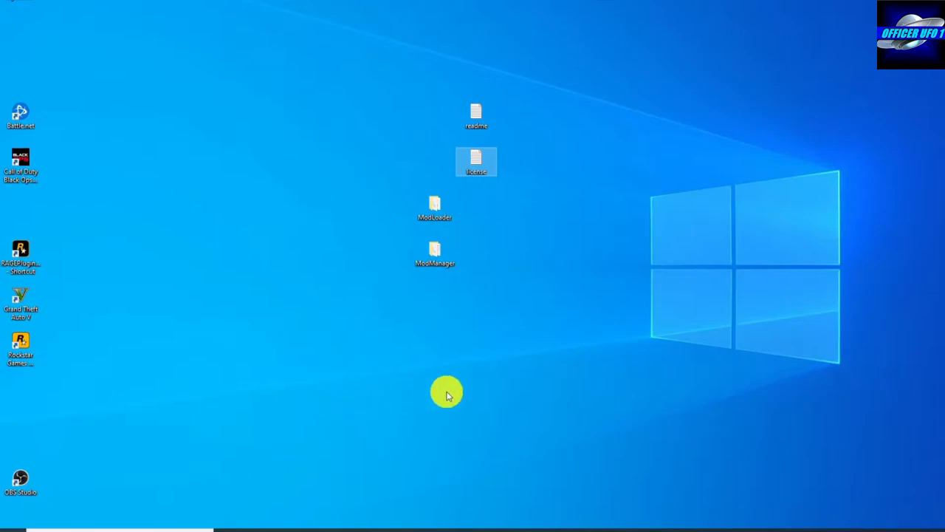
mouse_move(504, 341)
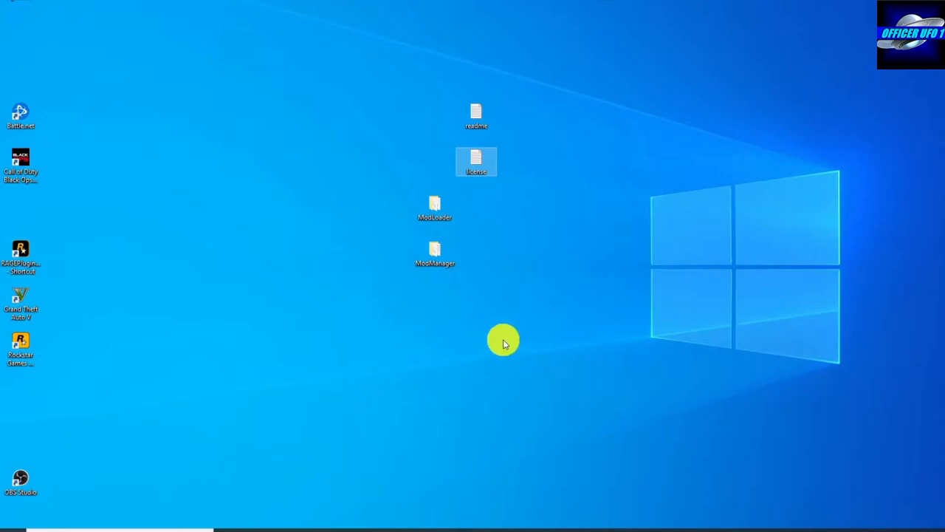
mouse_move(528, 316)
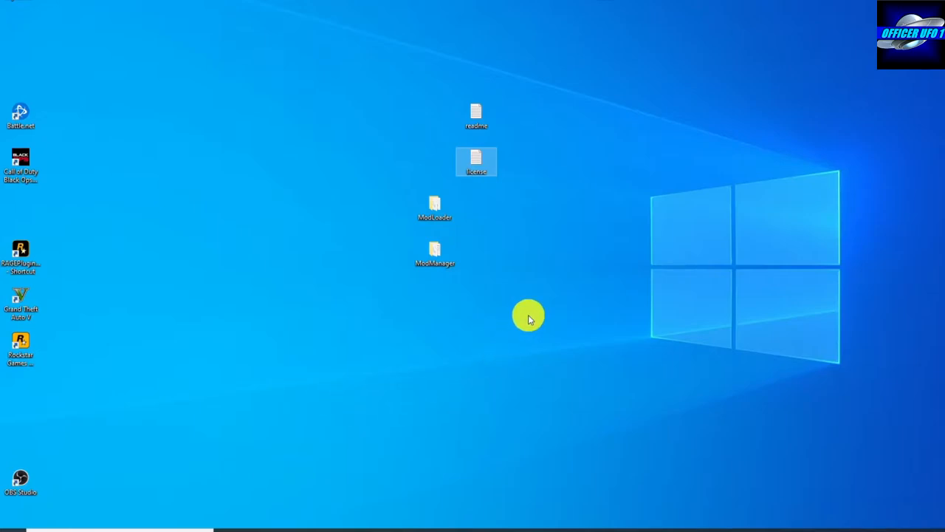
mouse_move(528, 309)
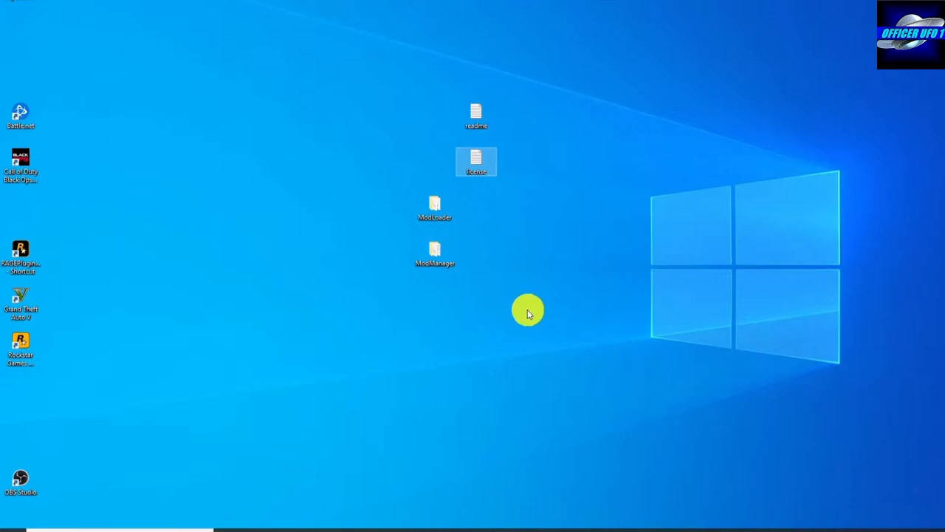
mouse_move(413, 415)
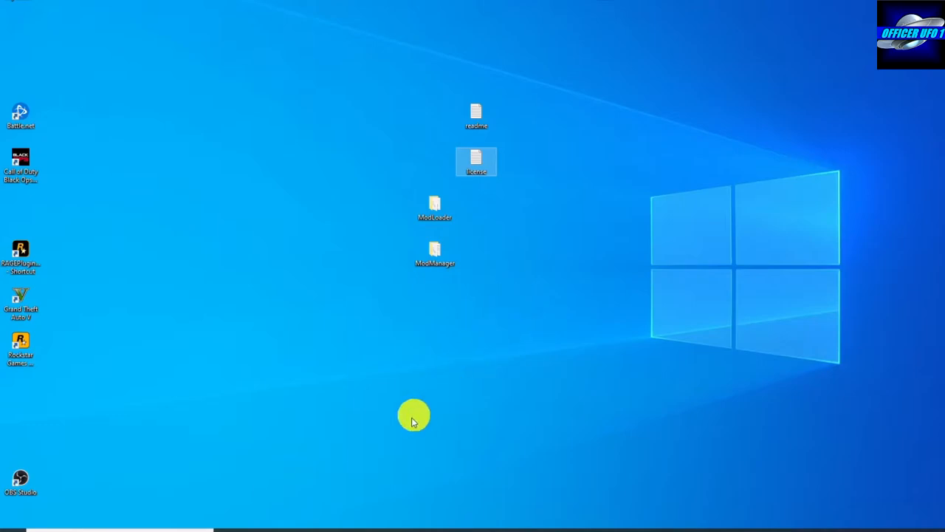
mouse_move(340, 410)
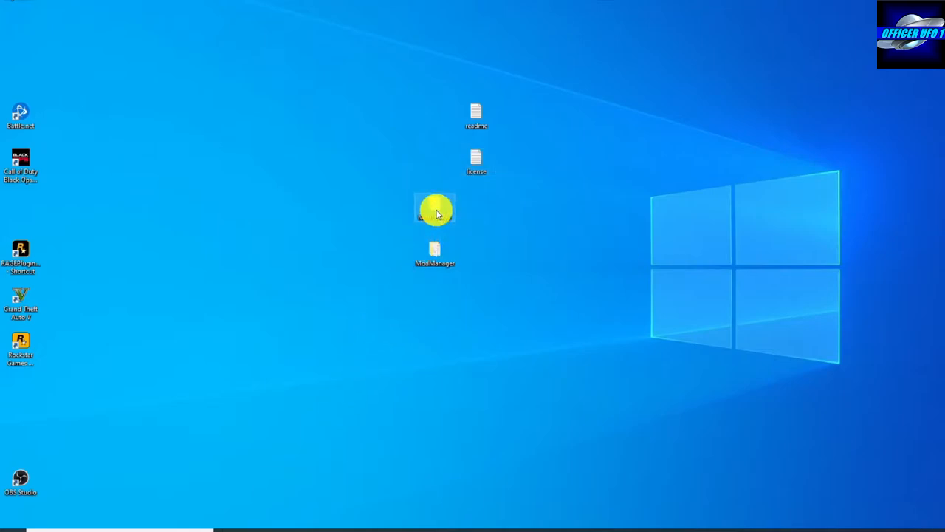
- Open the desktop ModLoader folder and move its window to the right
double_click(435, 211)
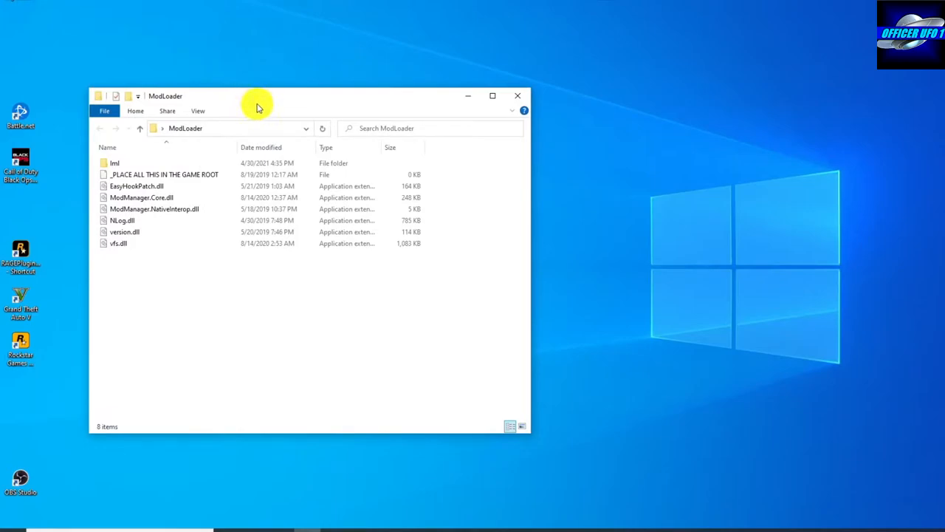
left_click_drag(258, 102, 766, 118)
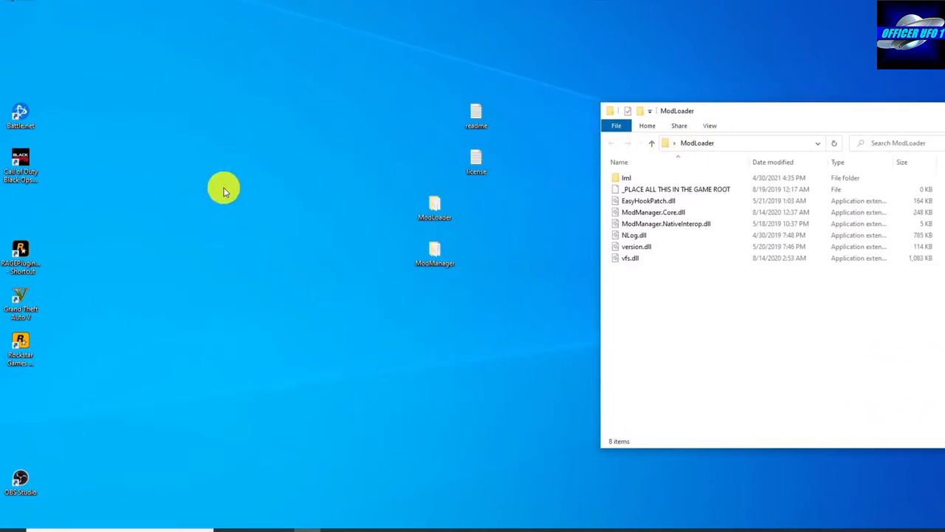
mouse_move(223, 203)
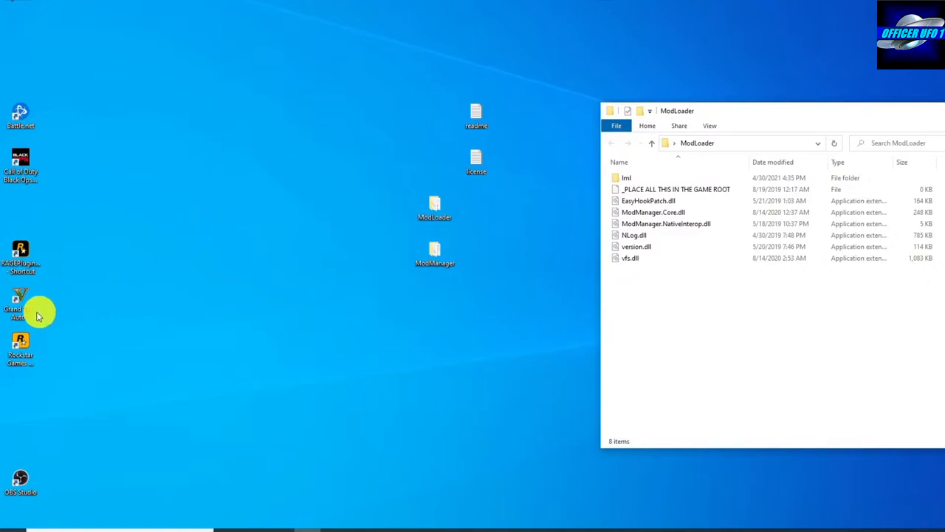
mouse_move(63, 319)
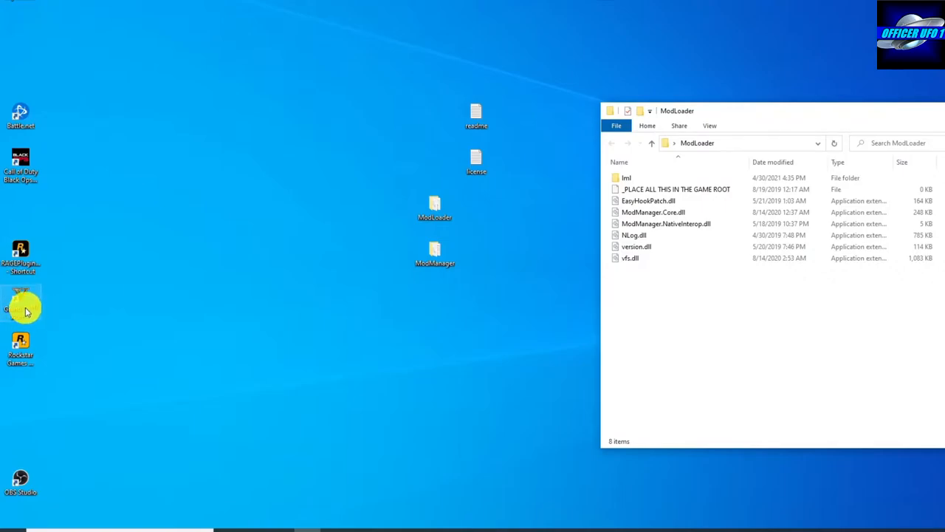
- Copy all ModLoader items into the Grand Theft Auto V folder, resolving the duplicate prompt
right_click(21, 305)
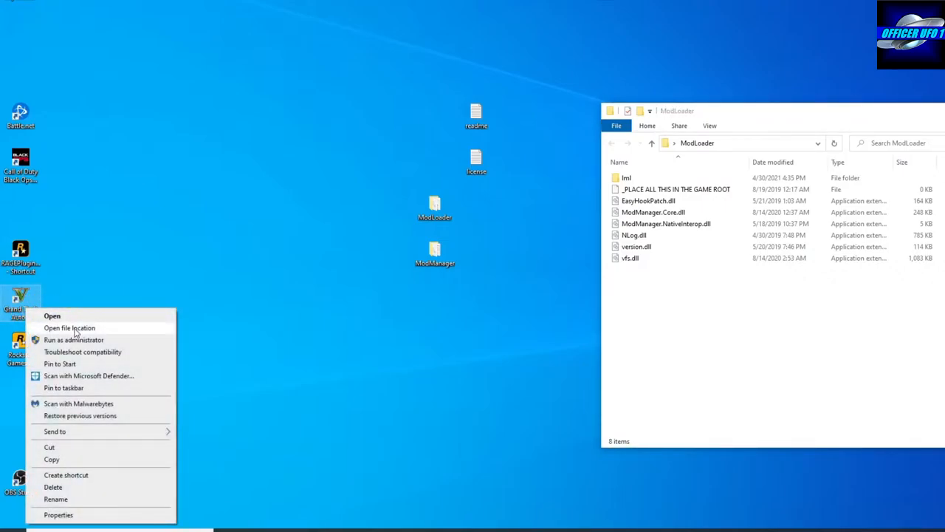
left_click(69, 327)
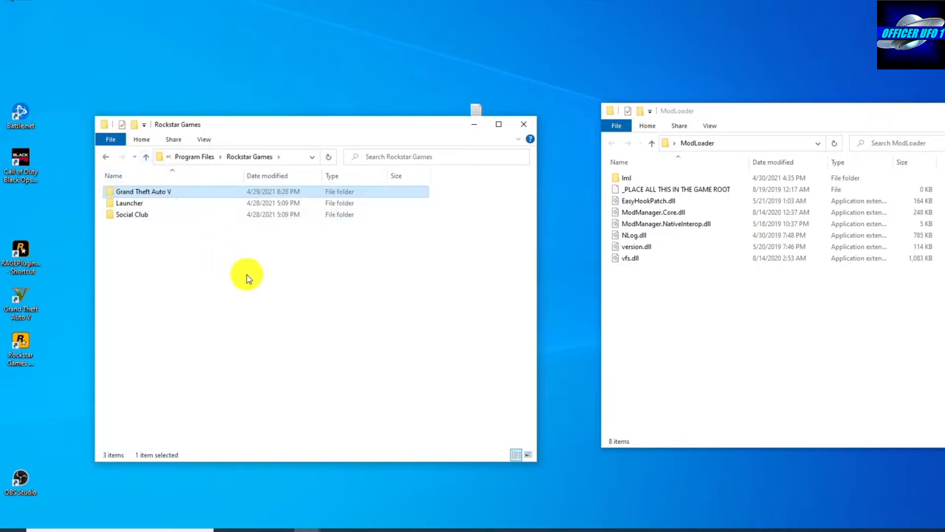
mouse_move(129, 192)
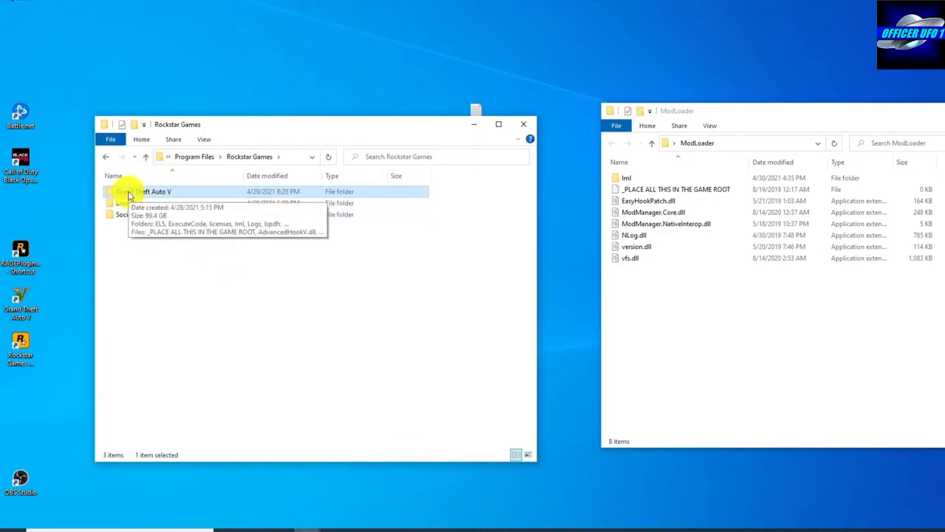
mouse_move(594, 258)
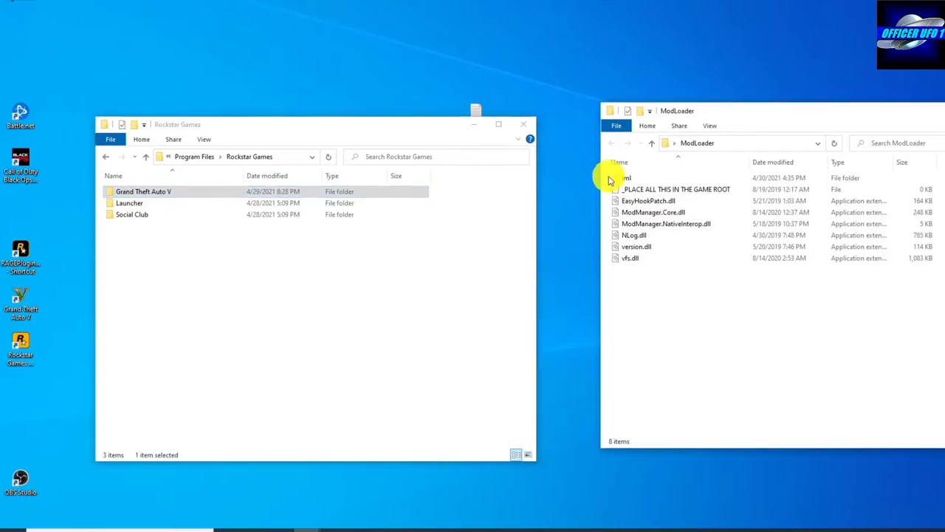
key("ctrl+a")
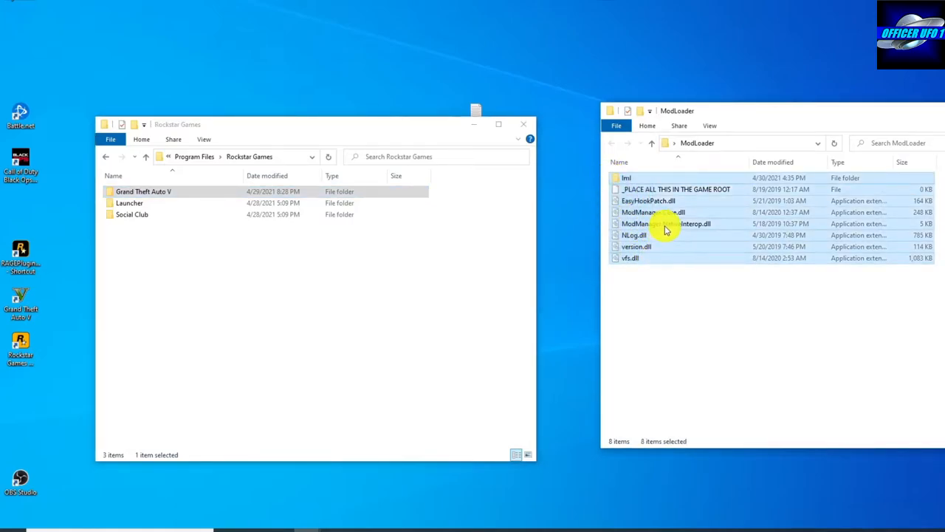
right_click(664, 223)
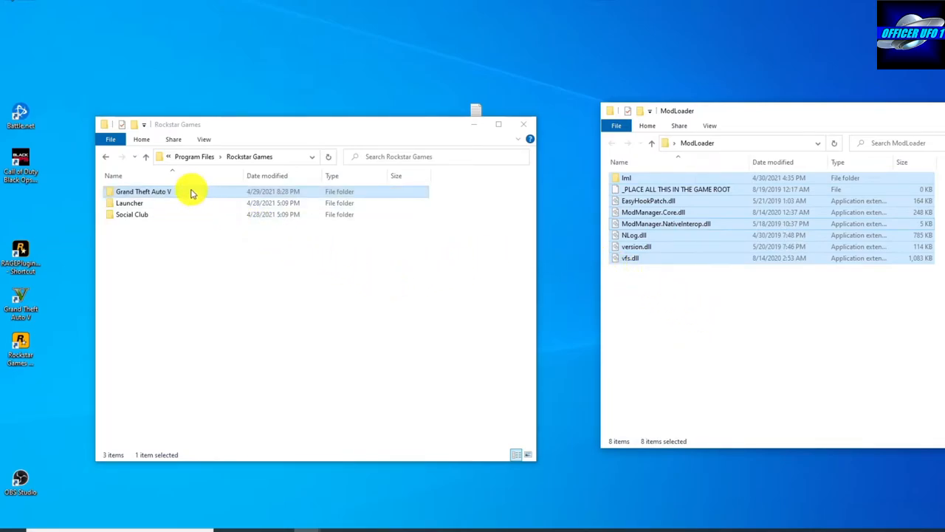
right_click(144, 192)
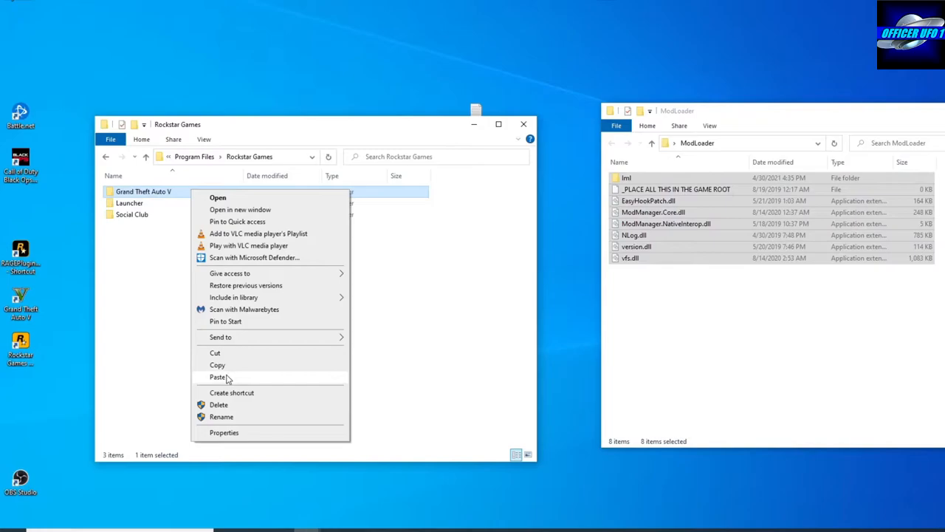
left_click(219, 376)
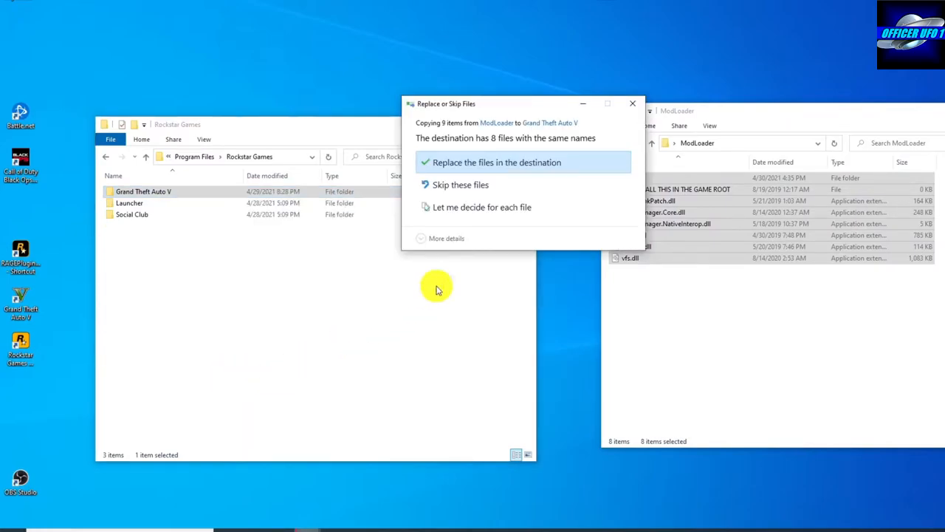
mouse_move(633, 106)
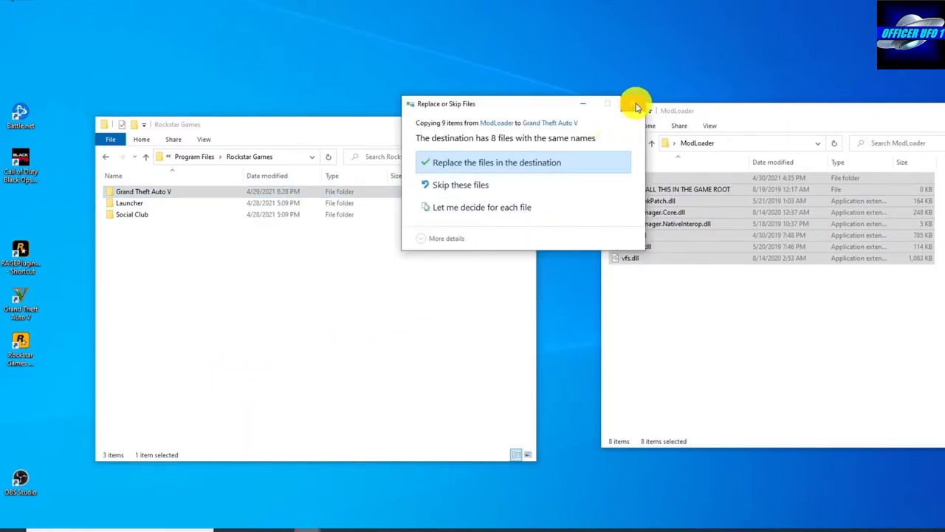
left_click(496, 161)
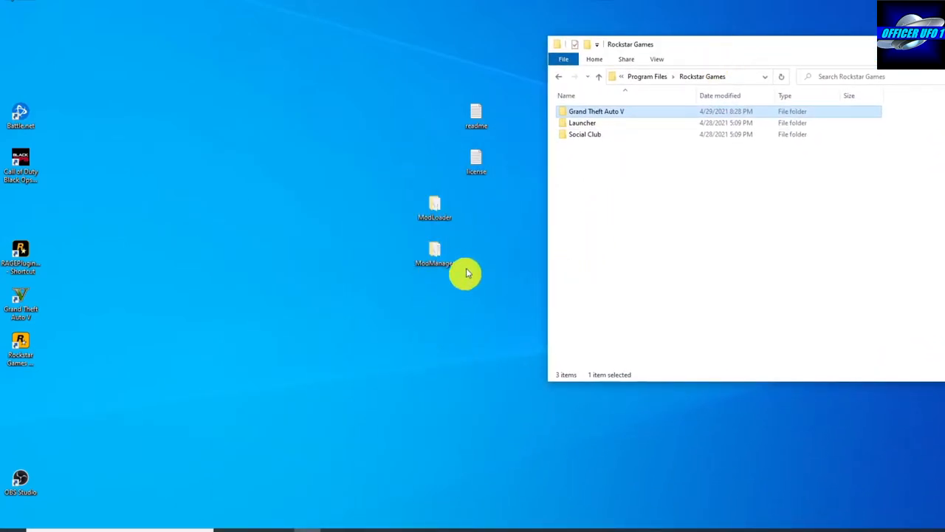
- Close the Rockstar Games Explorer window
left_click(434, 255)
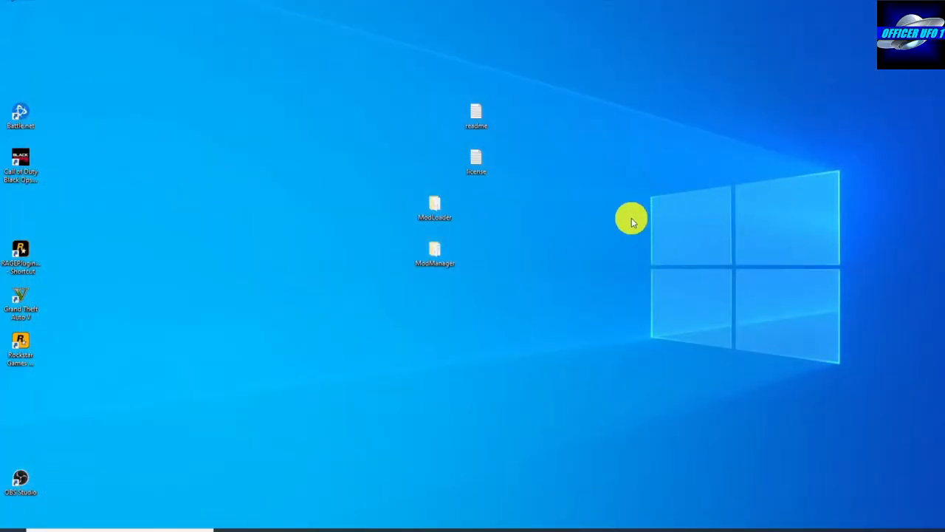
mouse_move(527, 258)
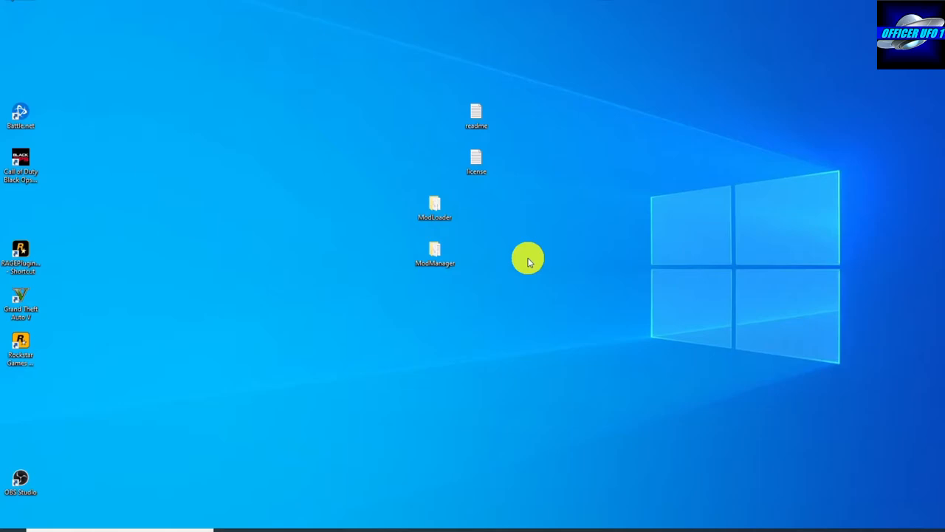
mouse_move(524, 279)
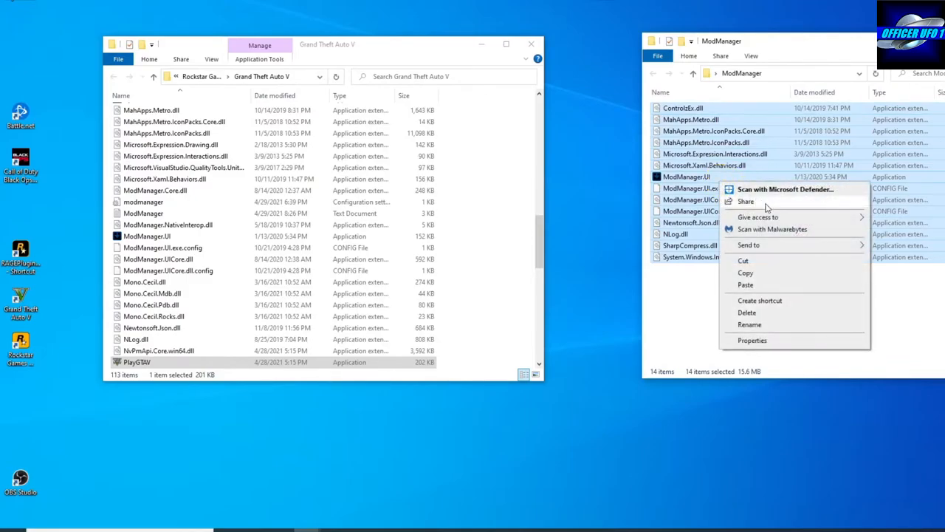
mouse_move(752, 288)
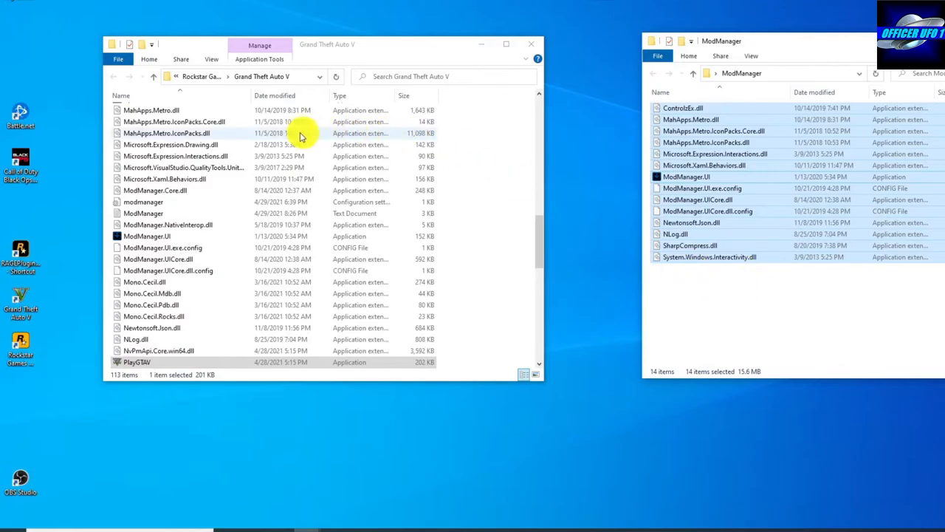
- Return to Rockstar Games and paste ModManager files into Grand Theft Auto V, resolving duplicates
left_click(153, 76)
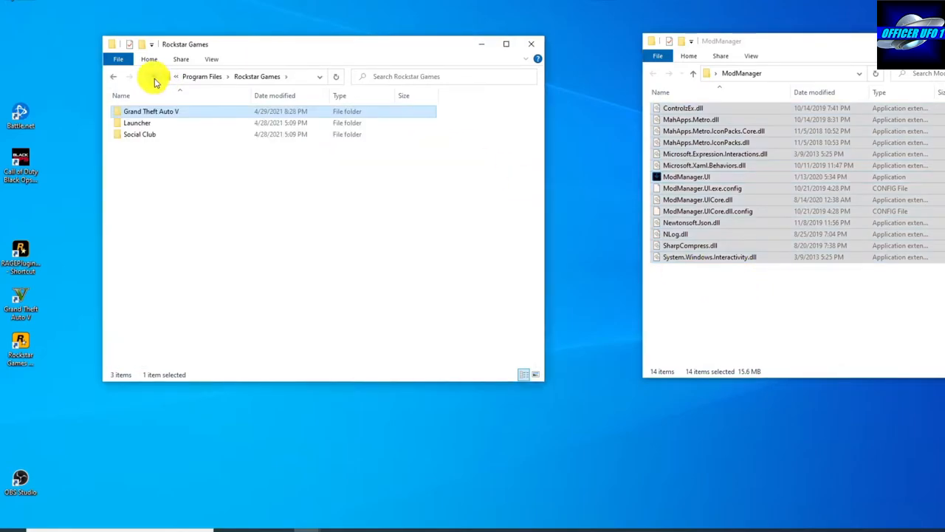
mouse_move(177, 111)
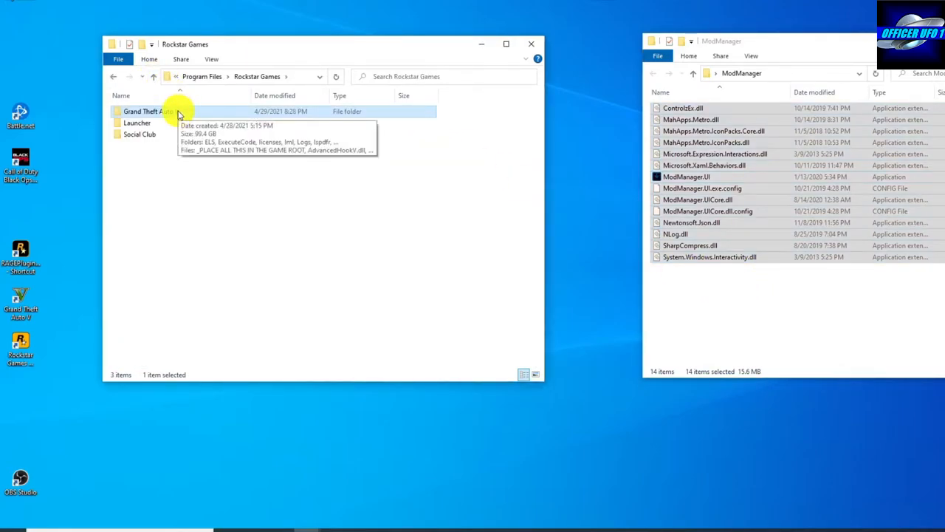
right_click(148, 110)
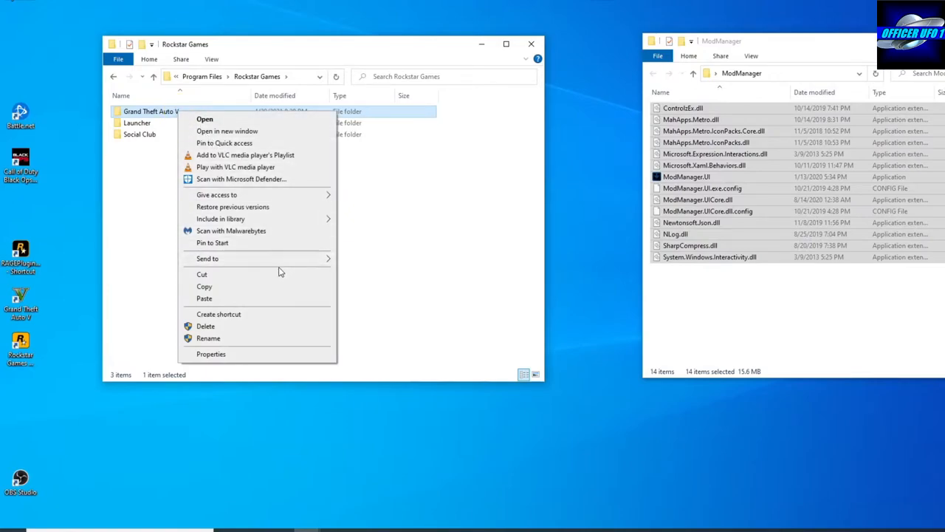
mouse_move(270, 272)
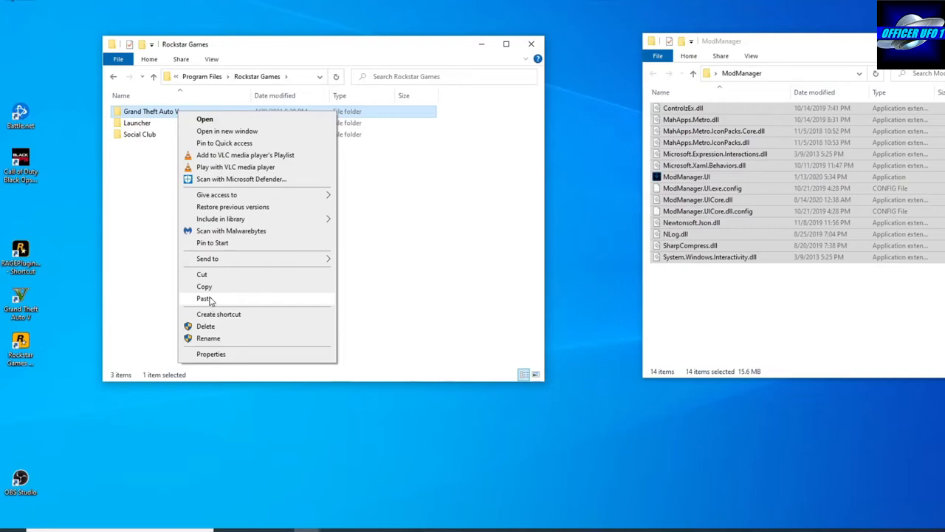
left_click(204, 298)
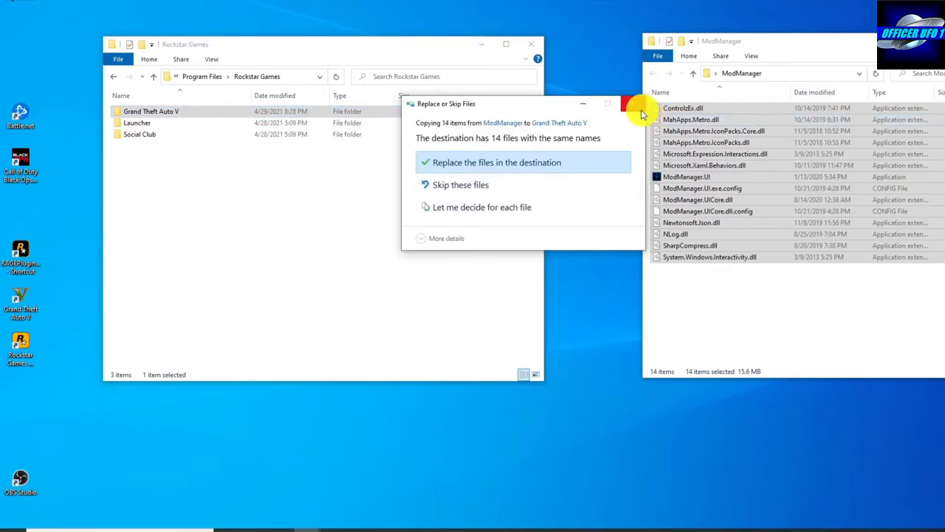
left_click(496, 162)
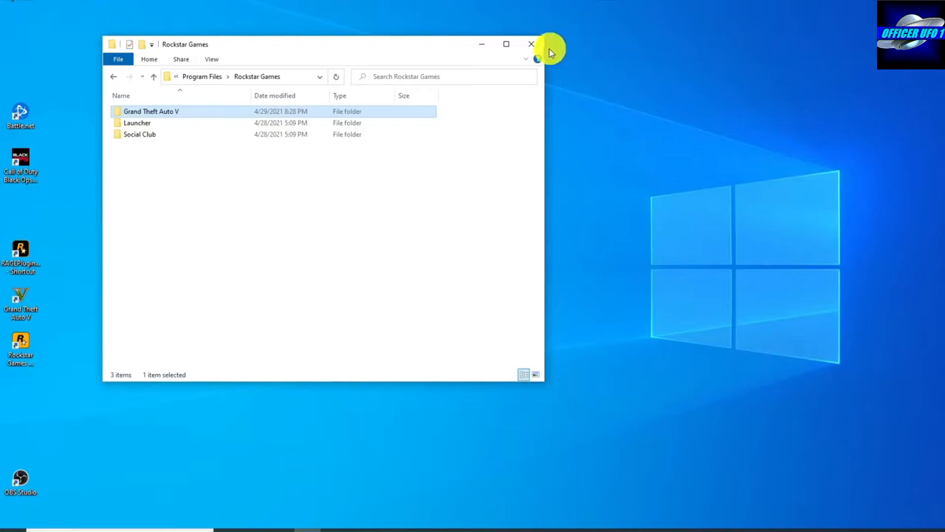
- Close Rockstar Games and open the GTA V install folder from its shortcut to check the files
left_click(530, 44)
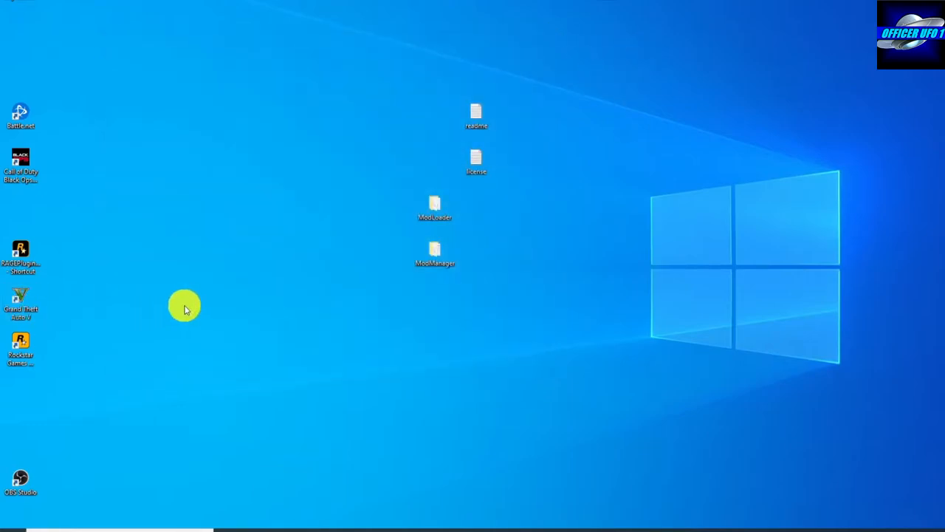
right_click(21, 303)
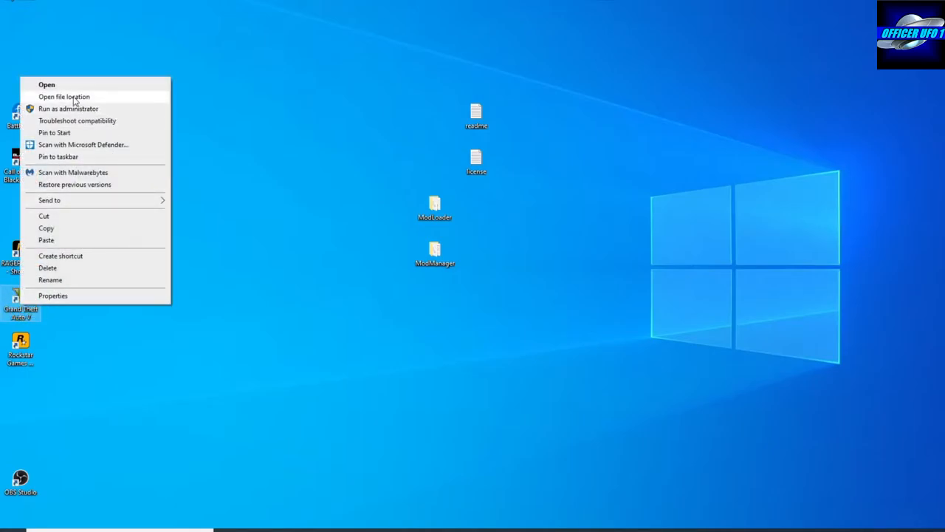
left_click(65, 96)
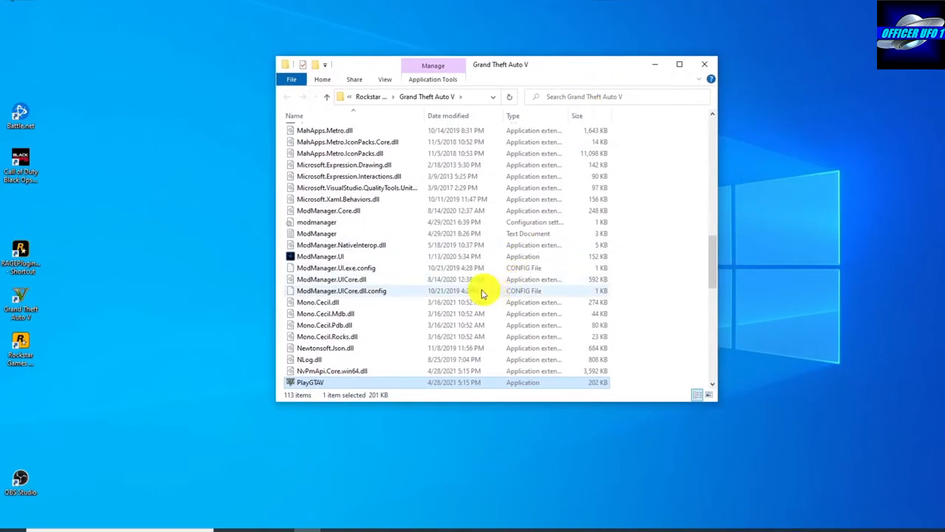
mouse_move(330, 279)
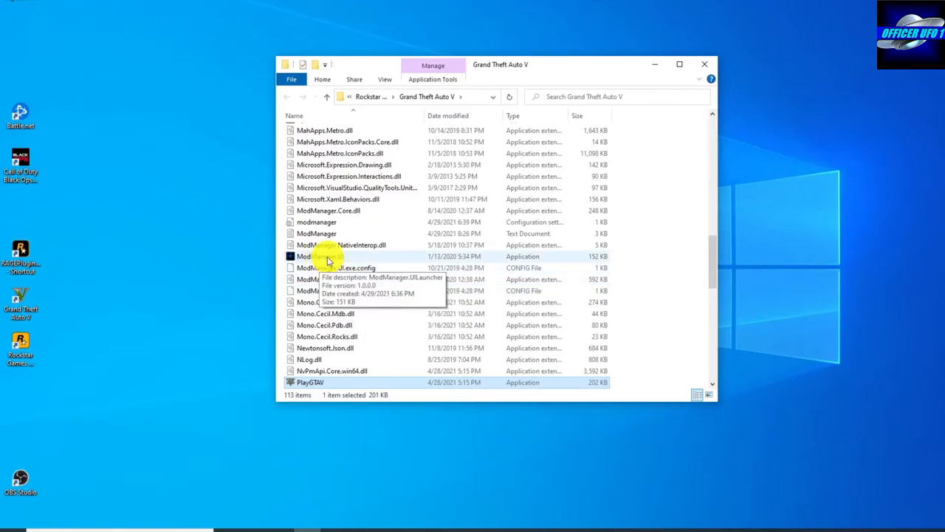
scroll("down", 3)
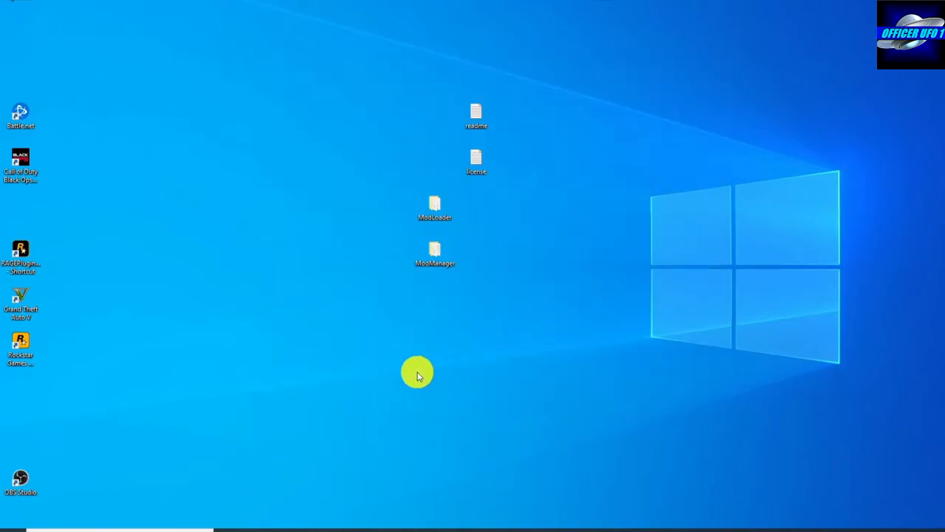
mouse_move(270, 362)
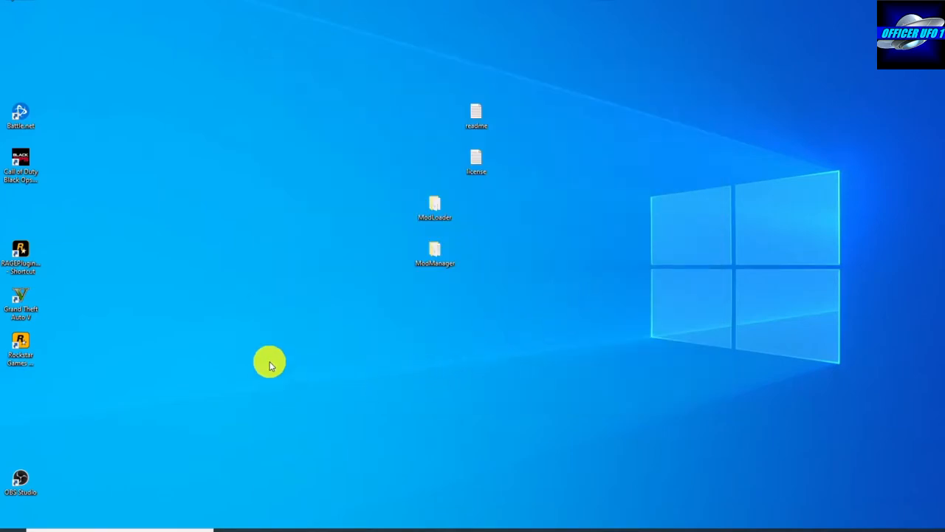
mouse_move(155, 303)
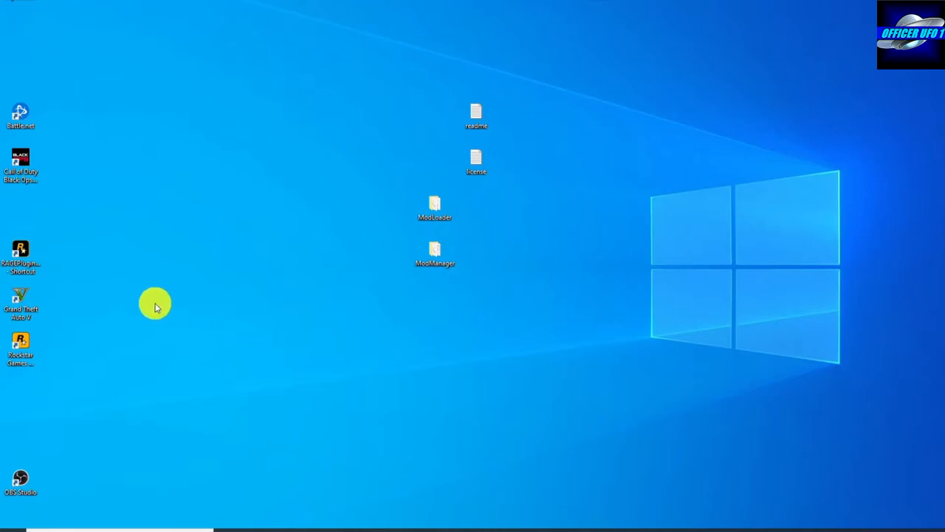
- Reopen the GTA V install folder from its shortcut and launch ModManager.UI
right_click(21, 303)
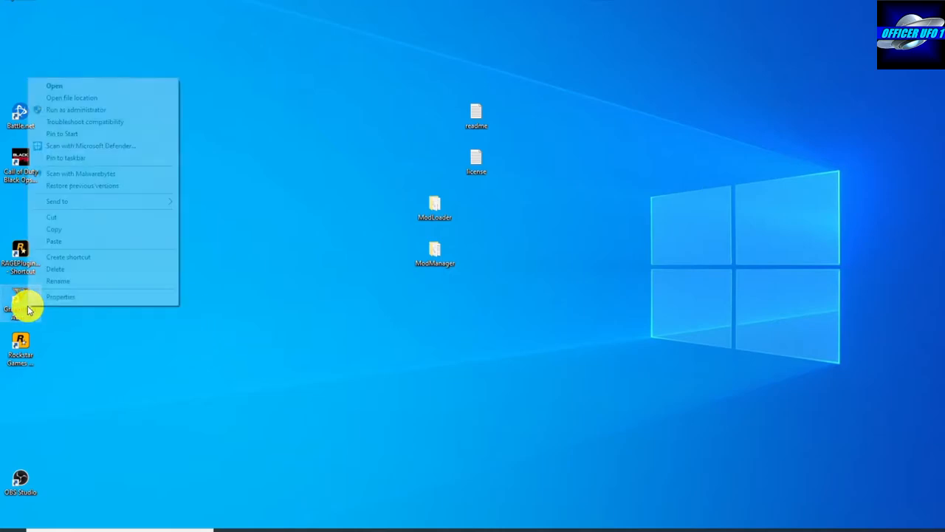
left_click(54, 85)
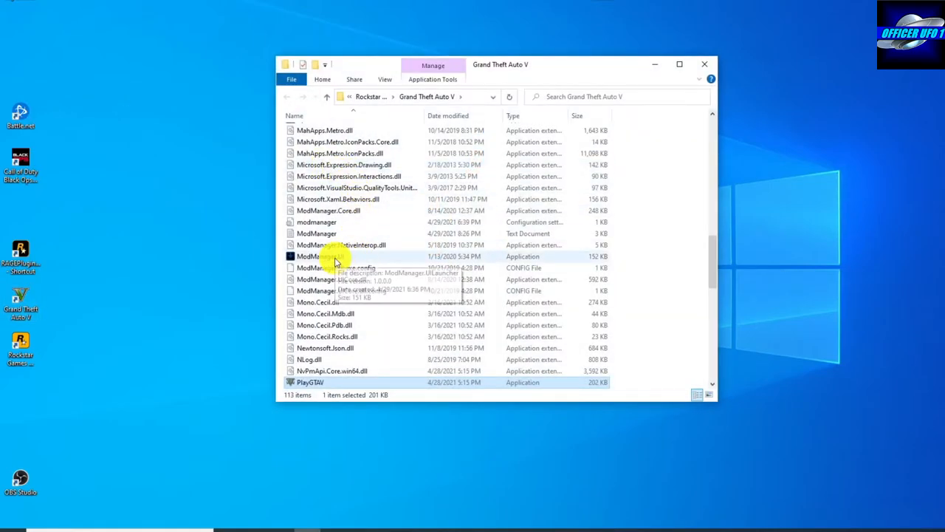
right_click(336, 256)
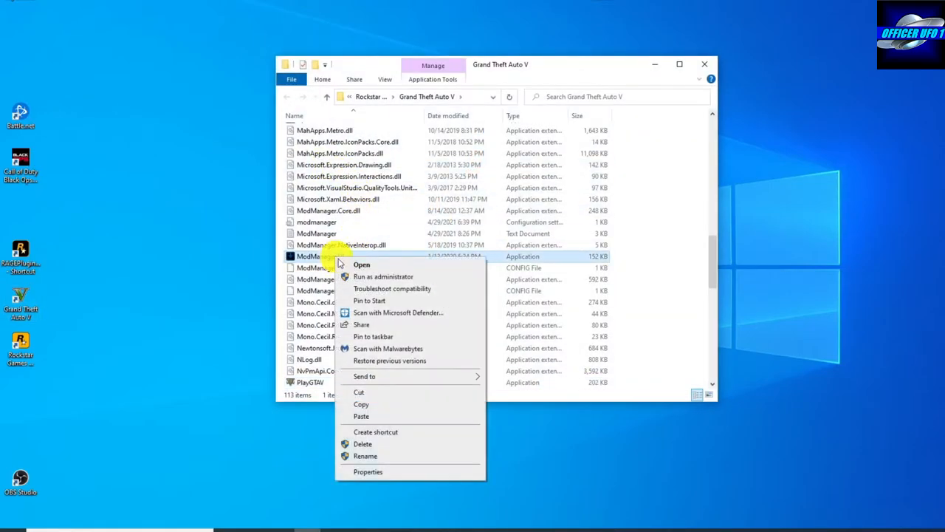
left_click(364, 376)
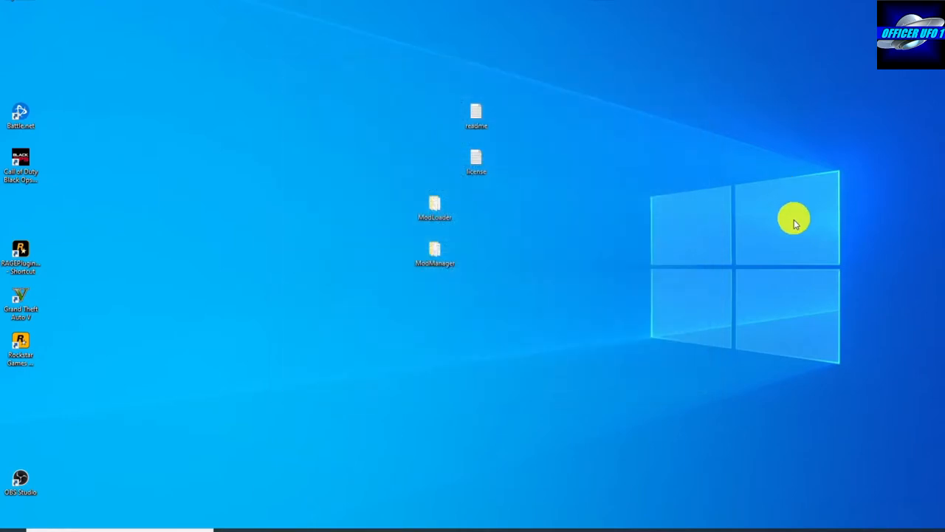
mouse_move(725, 171)
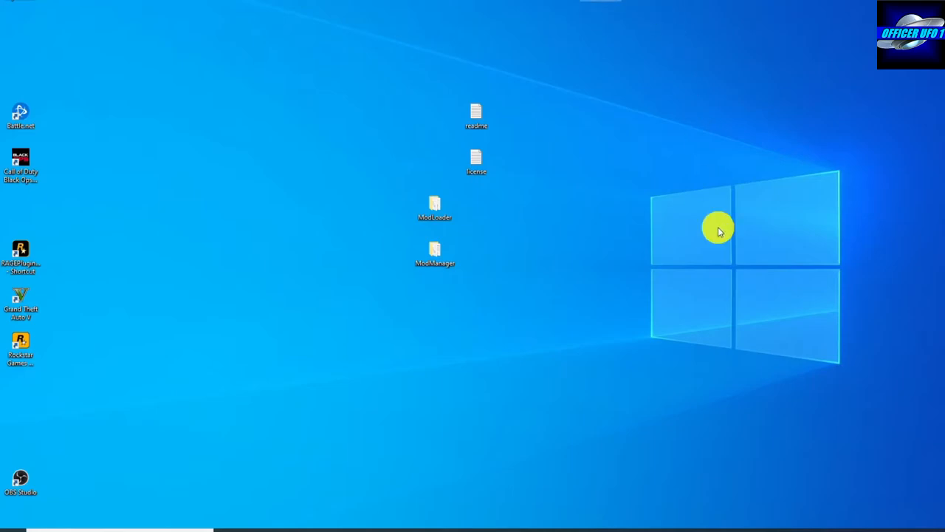
- Launch Lenny's Mod Loader and show its empty installed-mods list
double_click(434, 207)
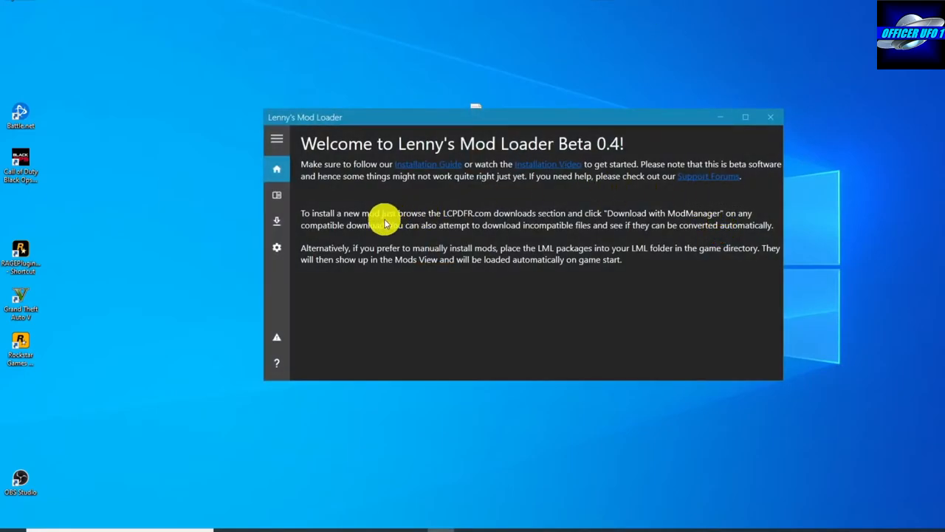
mouse_move(277, 195)
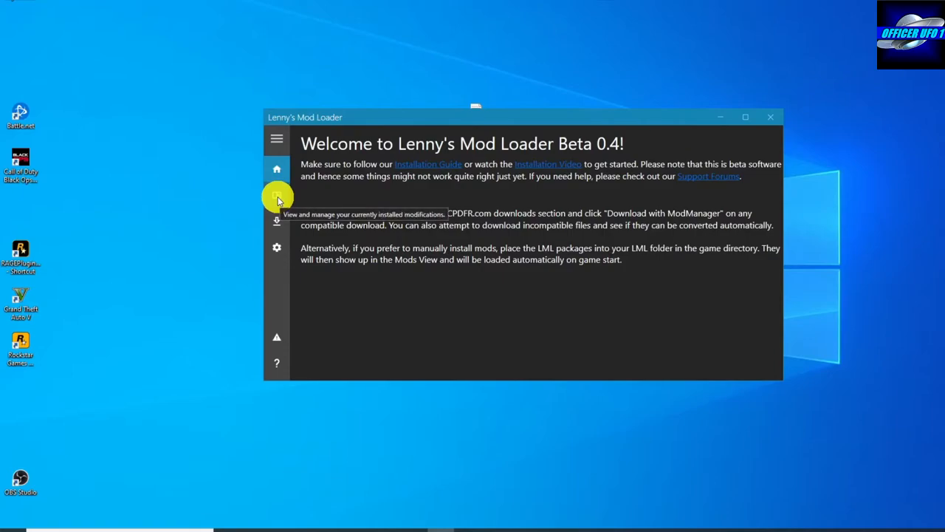
left_click(277, 195)
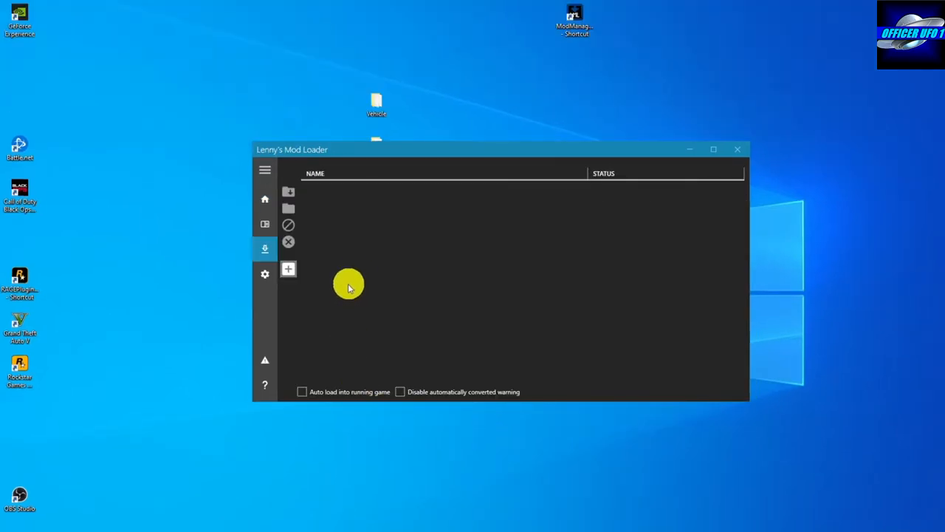
mouse_move(288, 269)
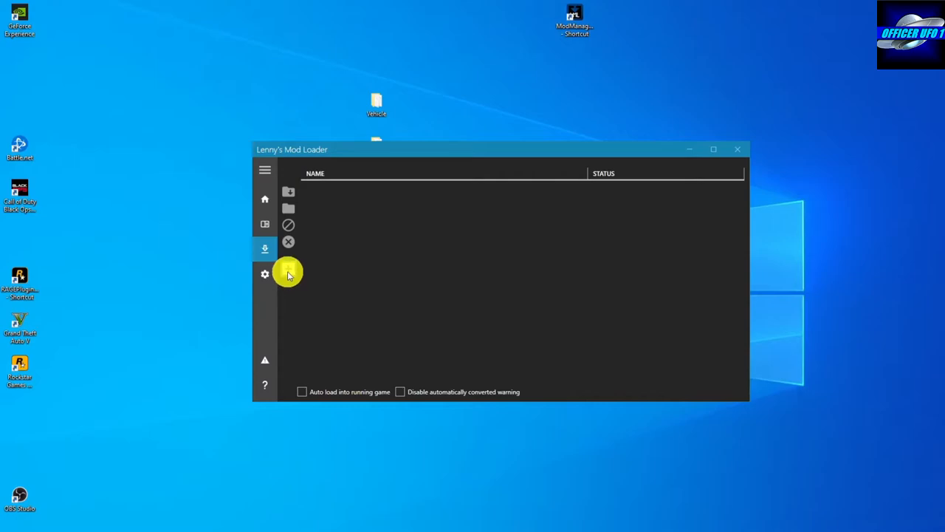
mouse_move(288, 273)
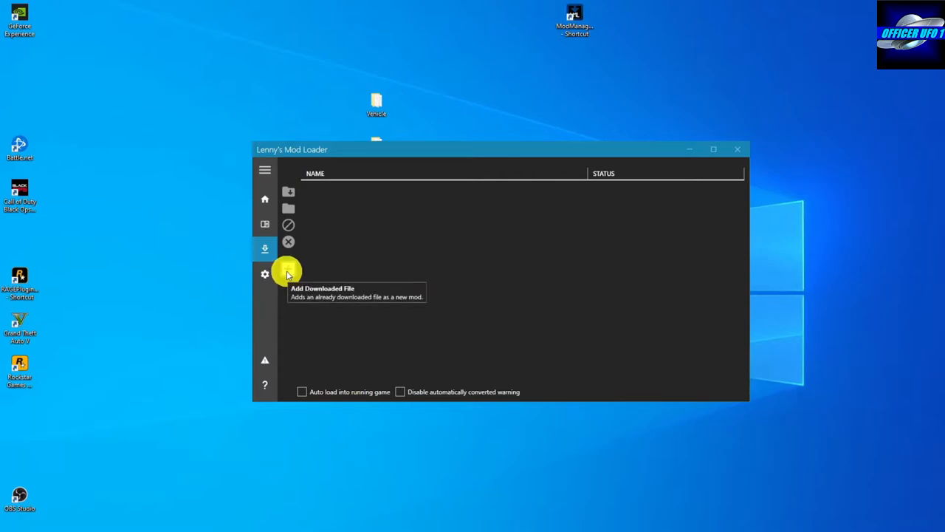
- Open the mod loader Settings to check the Grand Theft Auto V game folder path
left_click(264, 273)
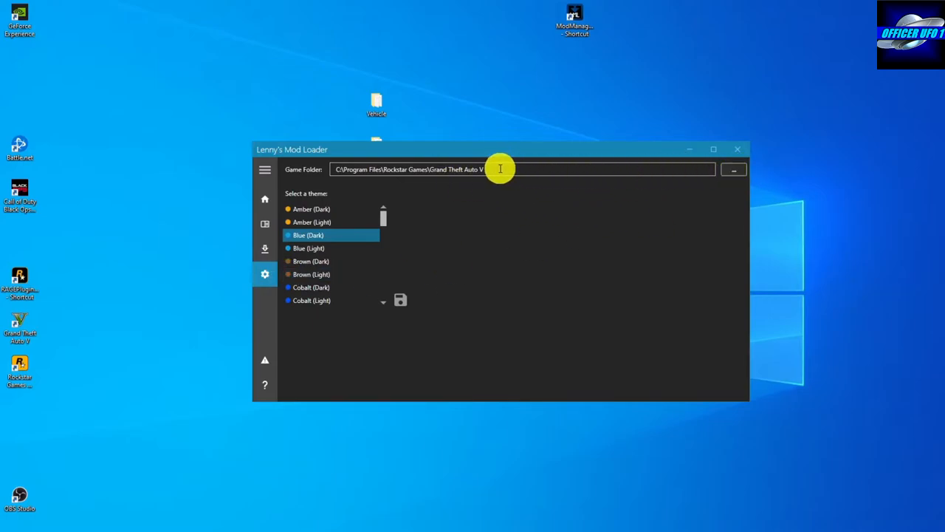
mouse_move(623, 153)
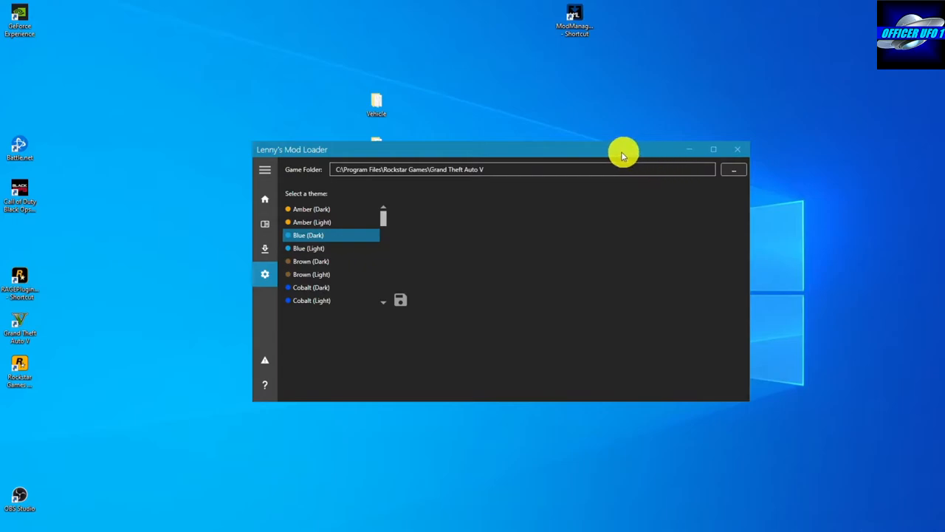
mouse_move(582, 149)
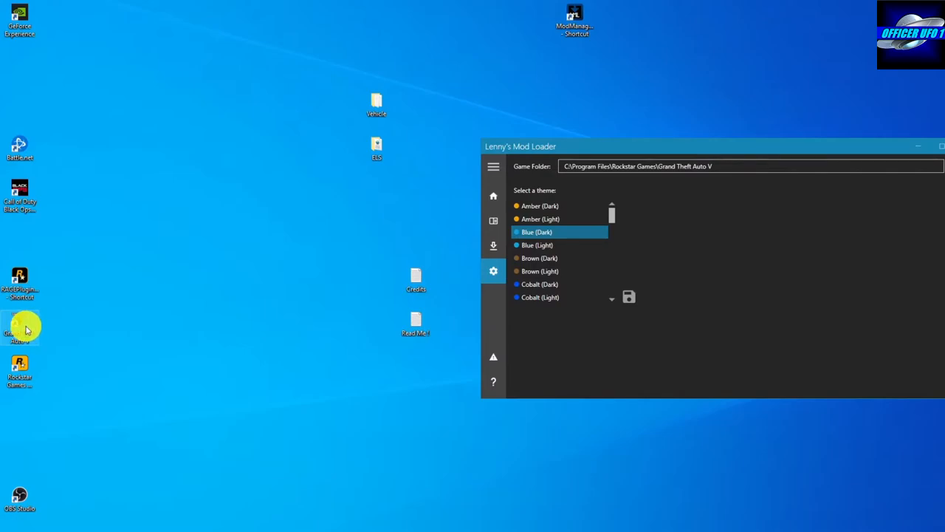
- Open the Grand Theft Auto V install folder via its desktop shortcut, then close it
right_click(22, 329)
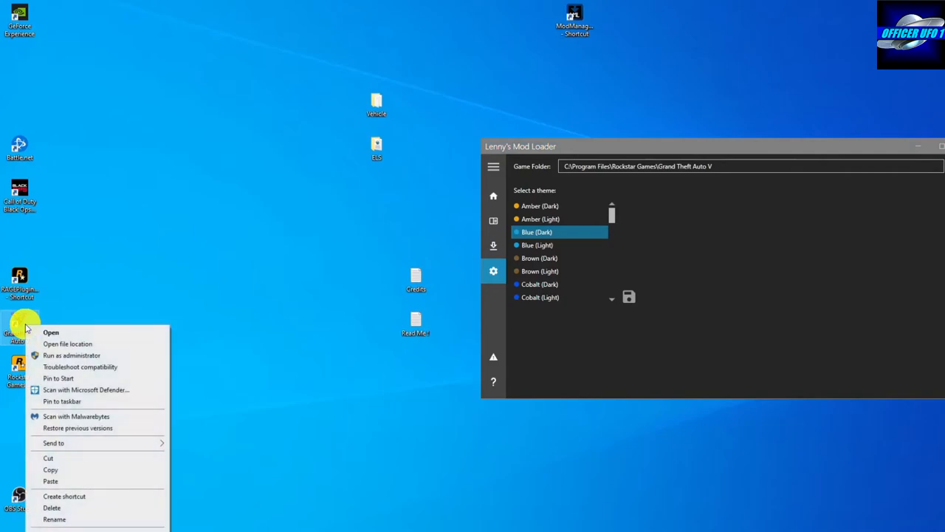
left_click(67, 343)
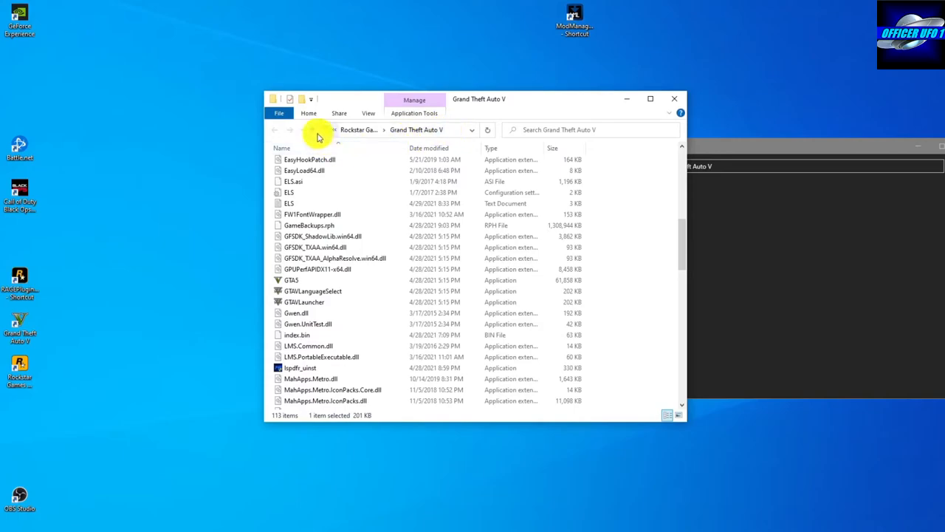
left_click(274, 129)
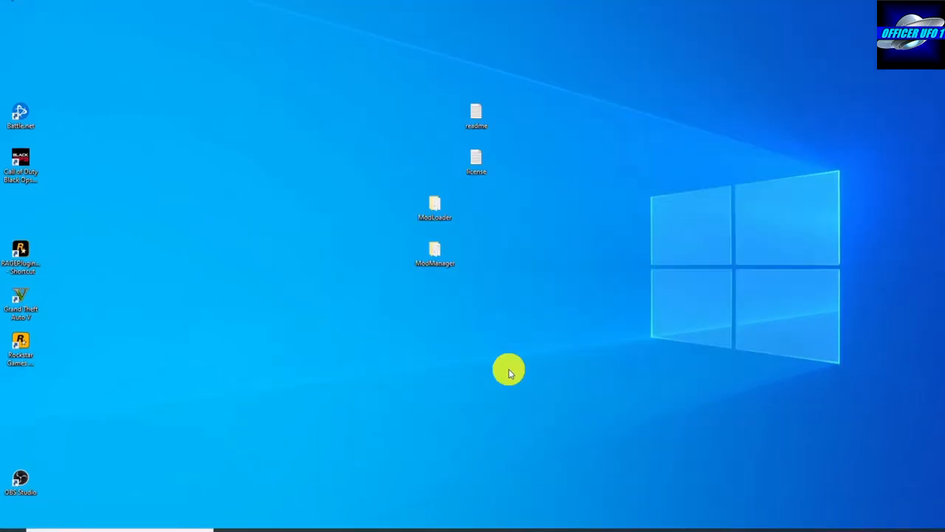
mouse_move(460, 437)
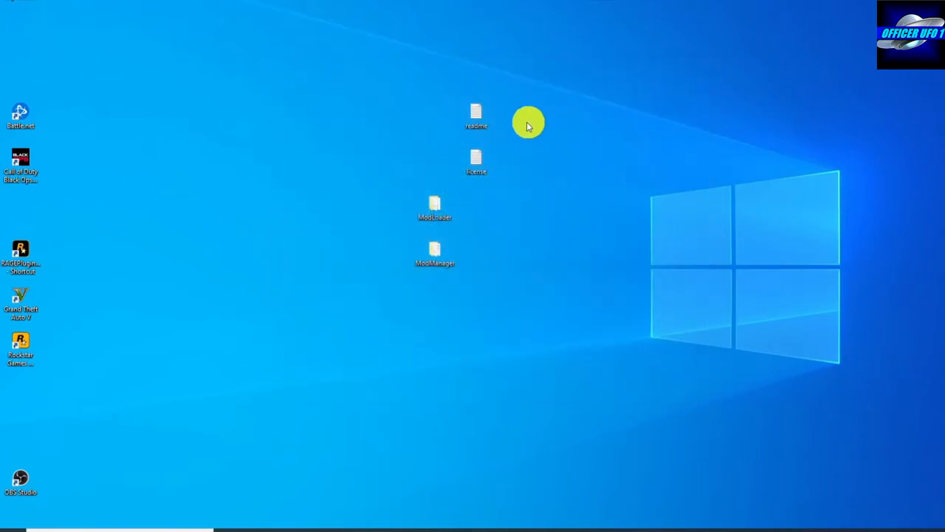
- Select the readme, license and ModLoader files on the desktop and delete them
left_click_drag(527, 122, 447, 203)
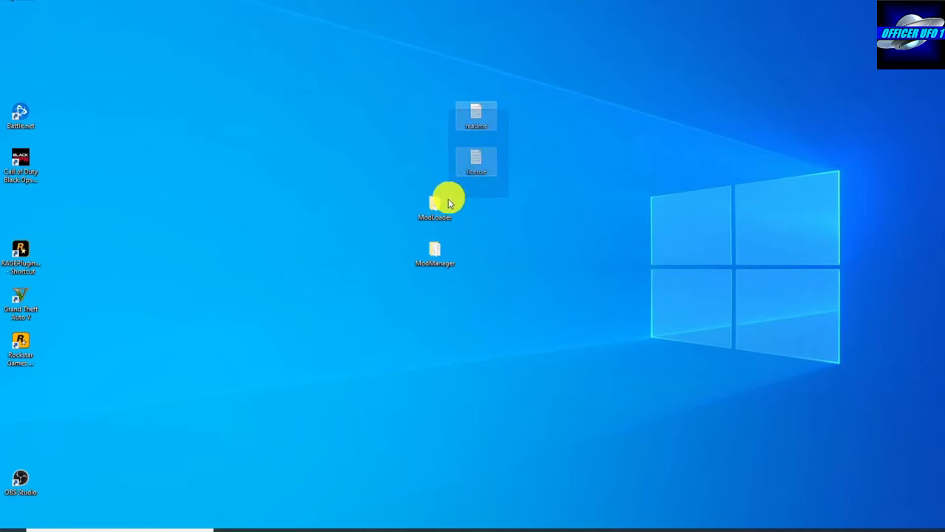
right_click(435, 203)
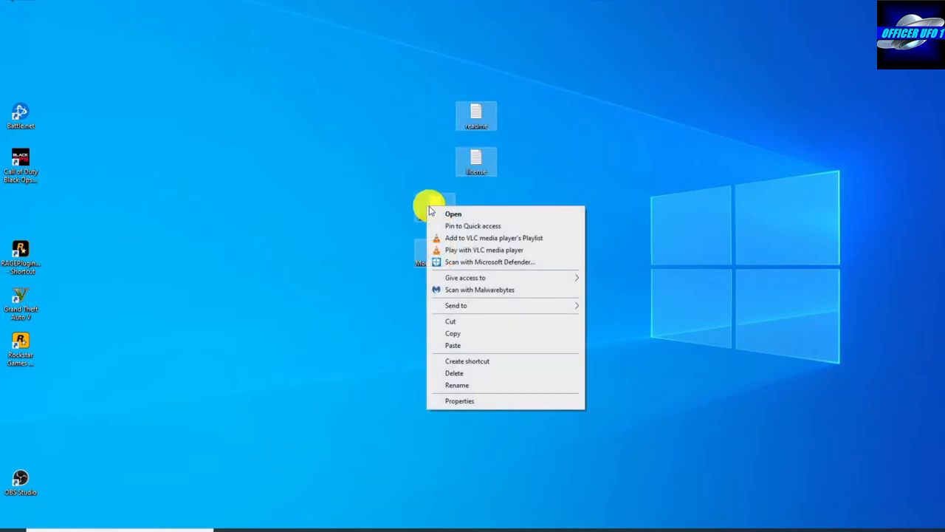
left_click(405, 407)
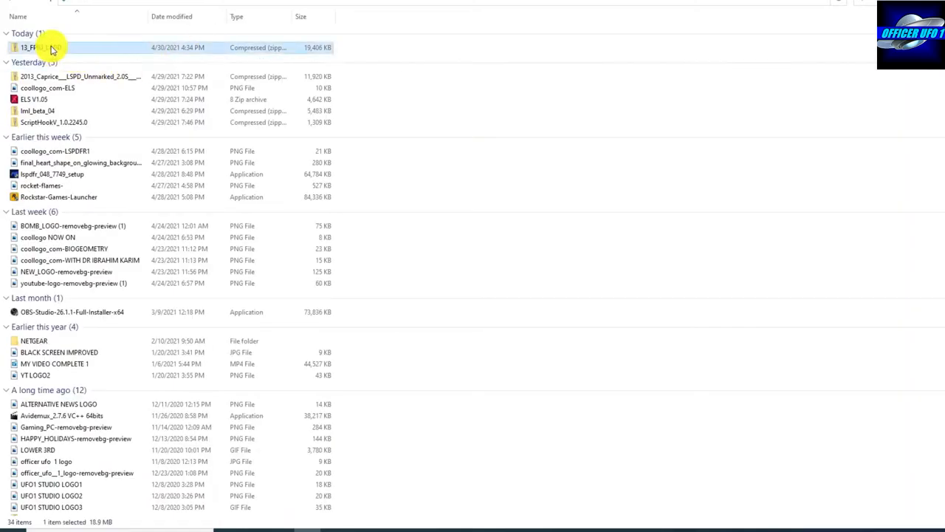
- Extract 13_FPIU_LAPD.zip to the Desktop, producing the ELS and Vehicle folders
right_click(52, 47)
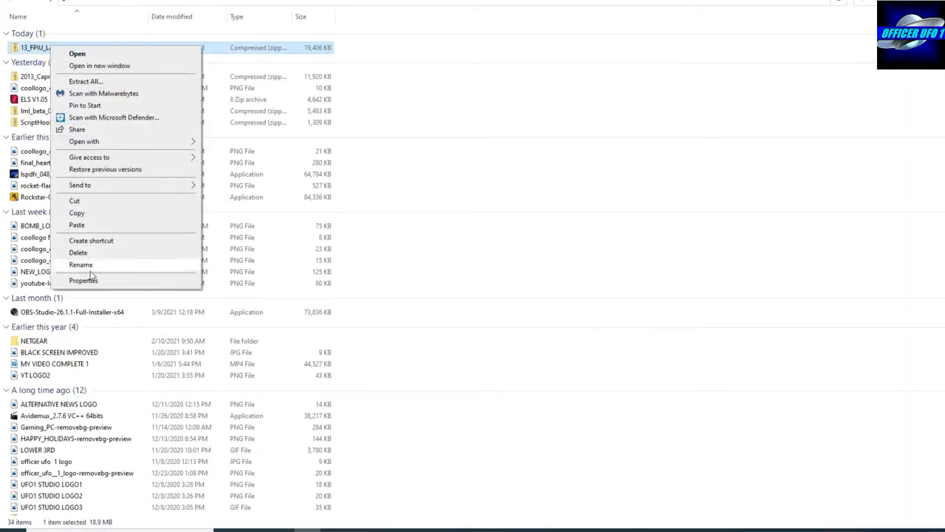
left_click(83, 280)
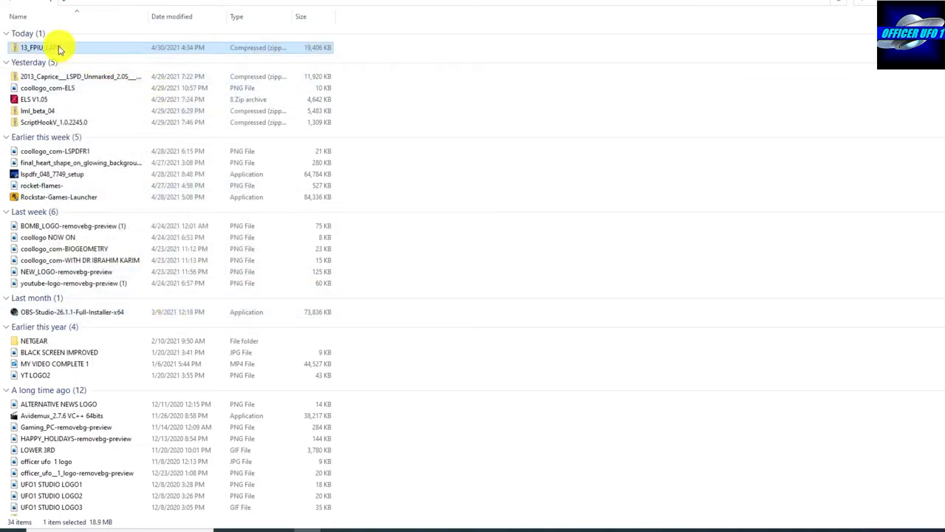
left_click(41, 48)
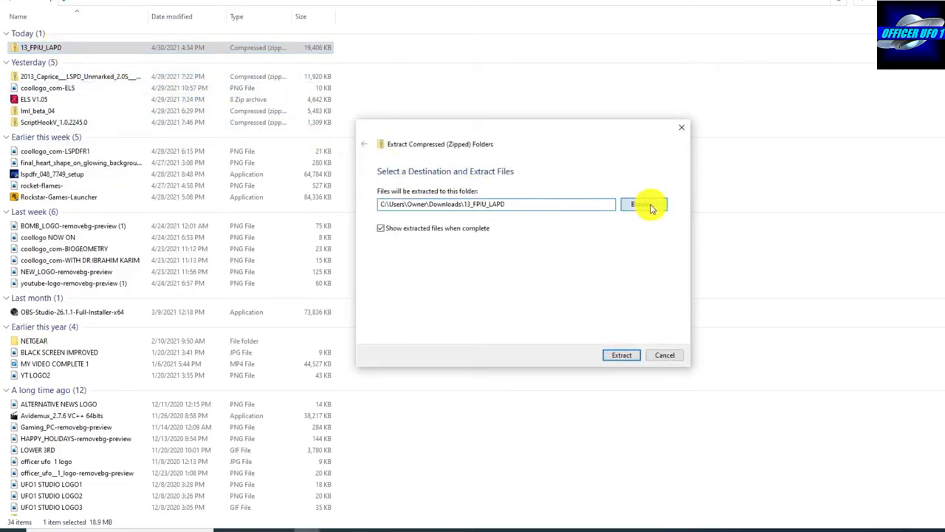
left_click(648, 204)
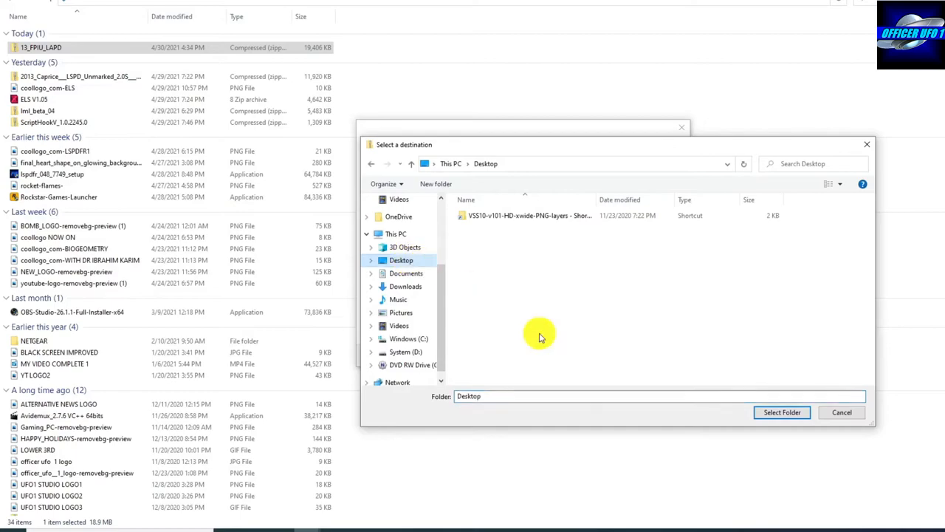
left_click(781, 412)
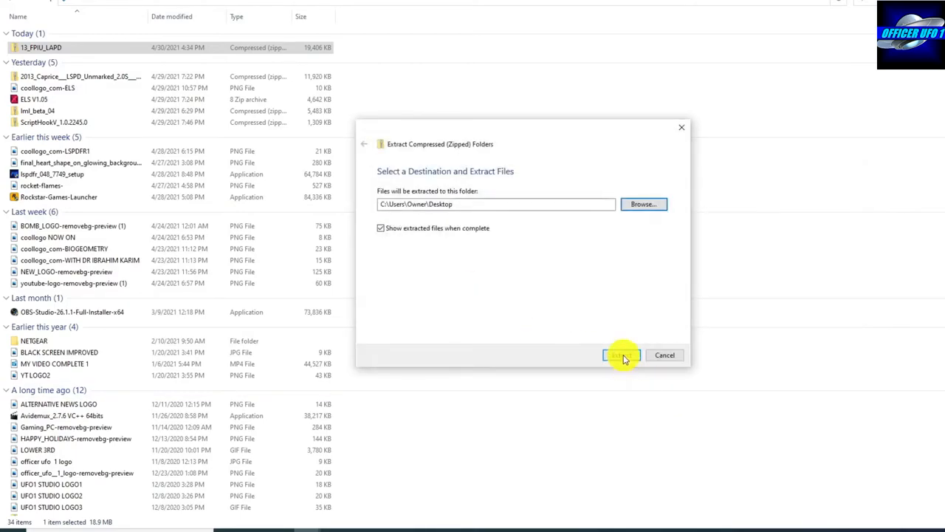
left_click(621, 354)
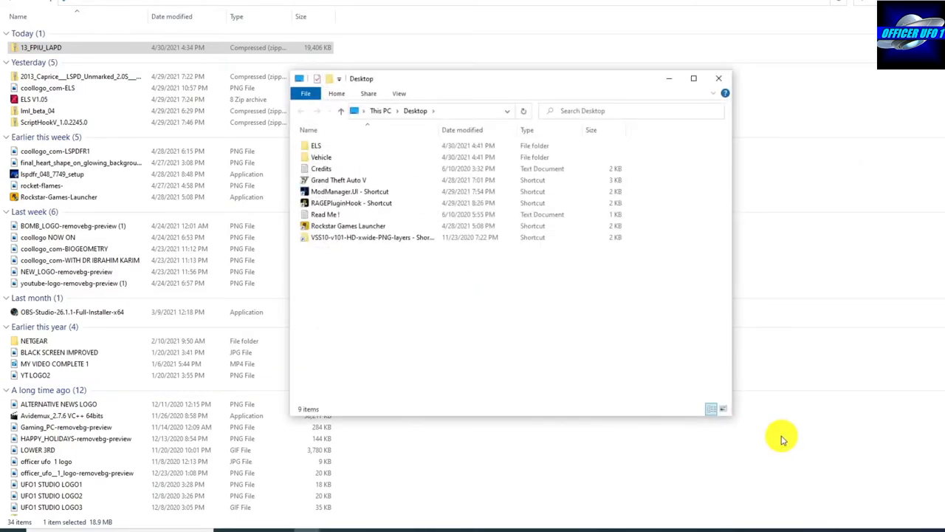
- Close the Desktop Explorer window and move the Read Me file on the desktop
left_click(718, 78)
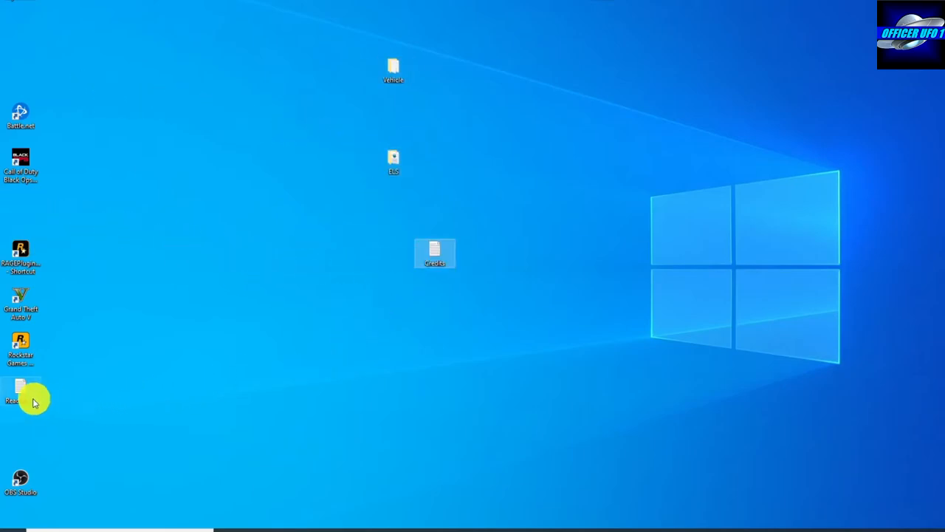
left_click_drag(22, 392, 436, 303)
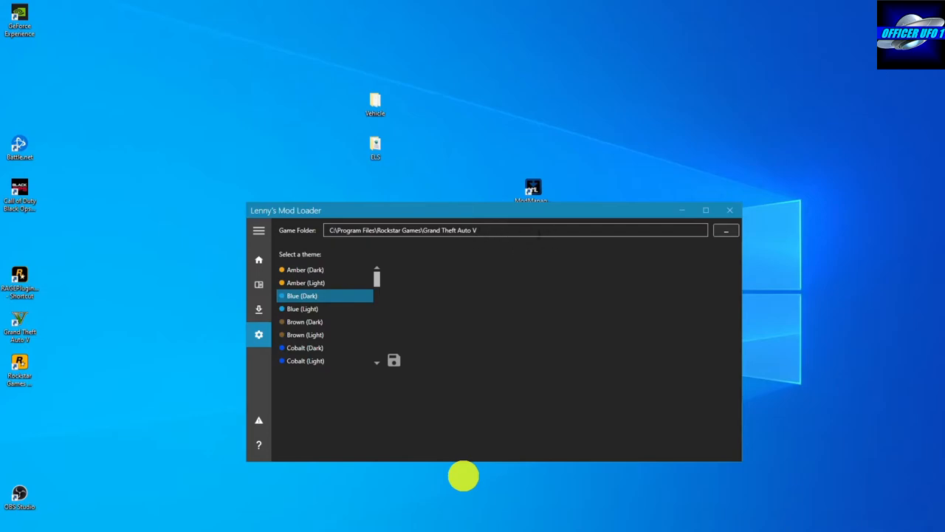
mouse_move(447, 316)
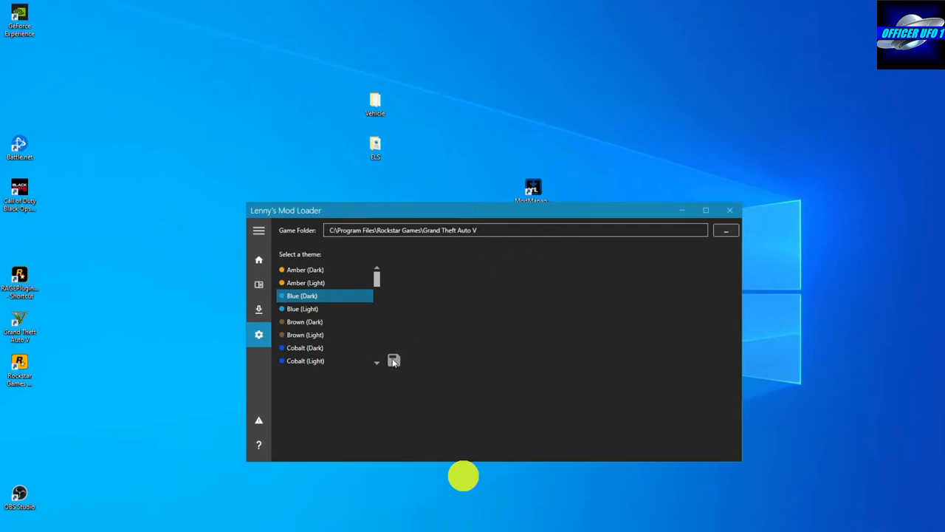
- Save the game folder setting and relaunch the mod loader from its ModManager shortcut
left_click(729, 210)
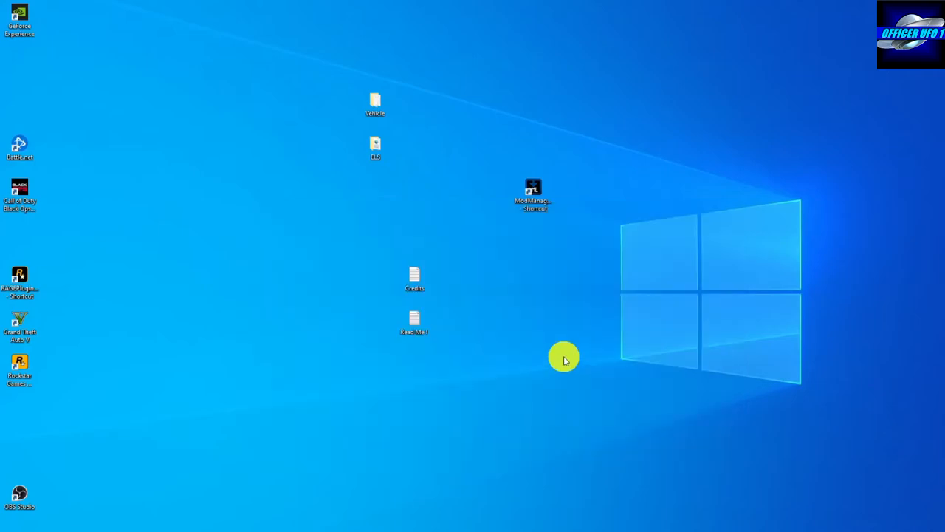
mouse_move(570, 212)
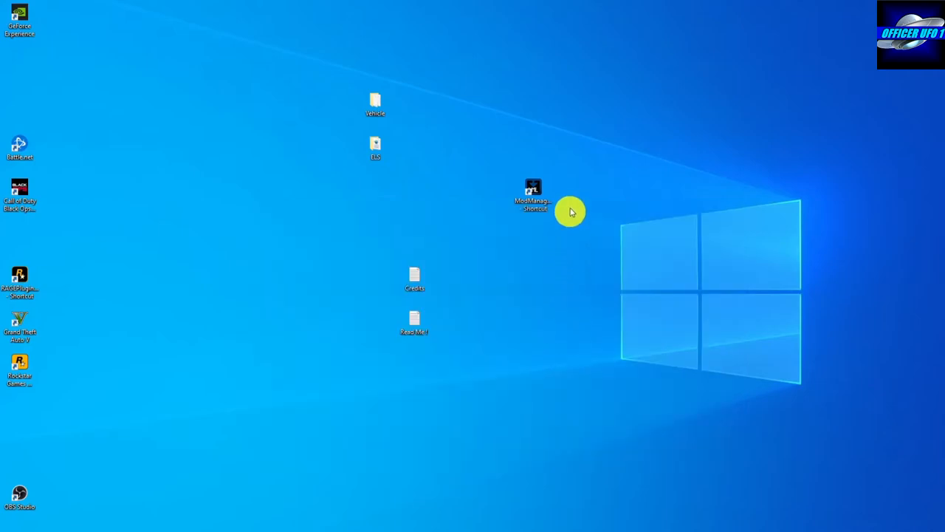
right_click(533, 195)
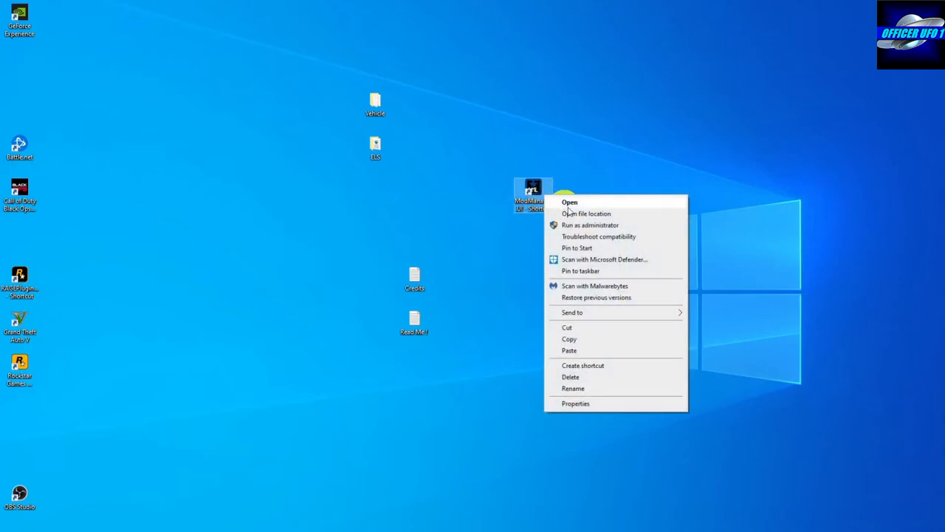
left_click(570, 202)
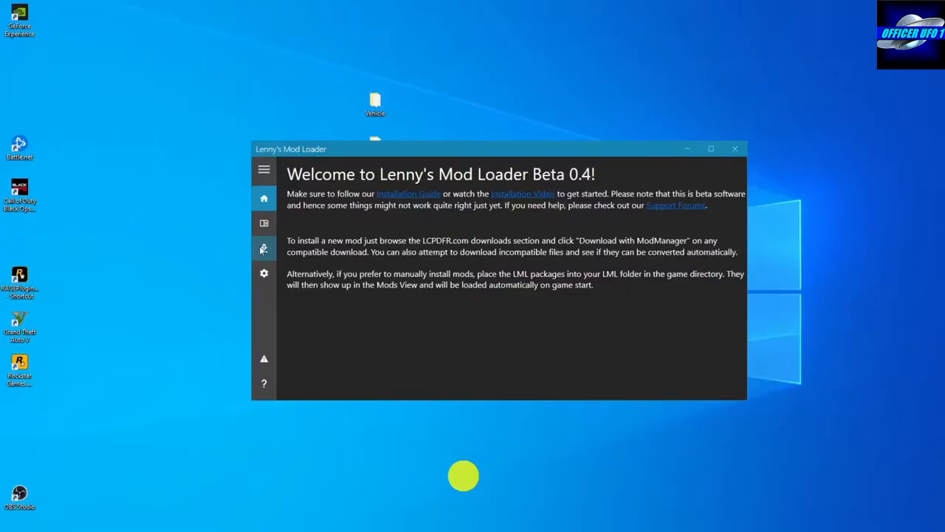
mouse_move(263, 272)
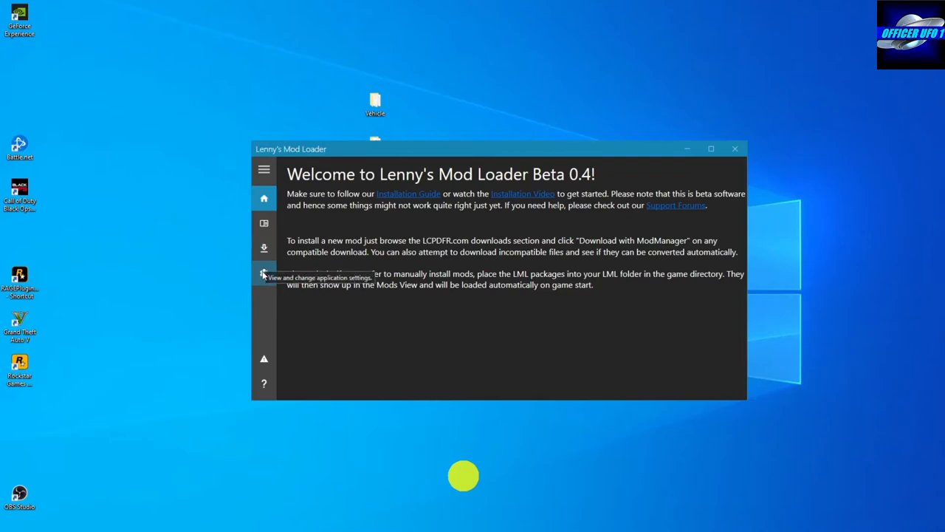
mouse_move(264, 247)
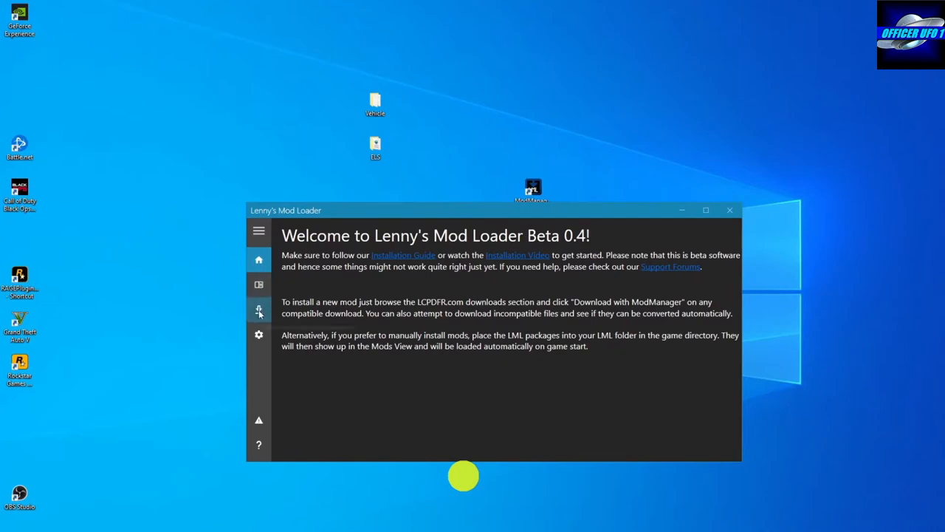
- Add the Desktop Vehicle folder as a downloaded mod in Lenny's Mod Loader
left_click(259, 308)
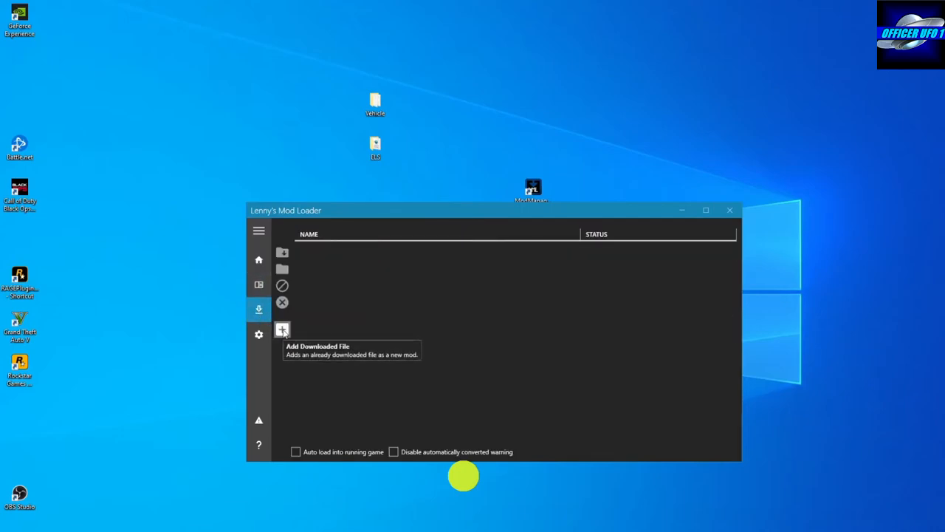
left_click(282, 330)
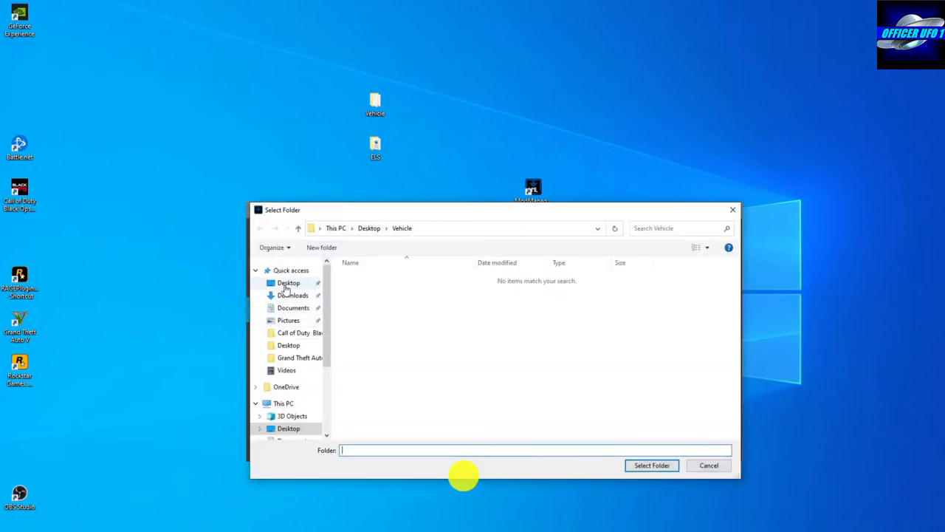
left_click(288, 282)
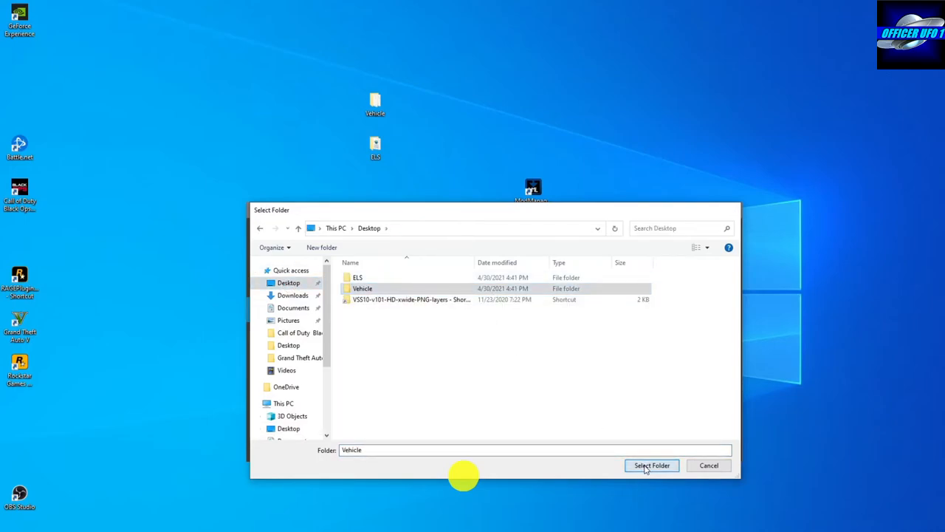
left_click(651, 465)
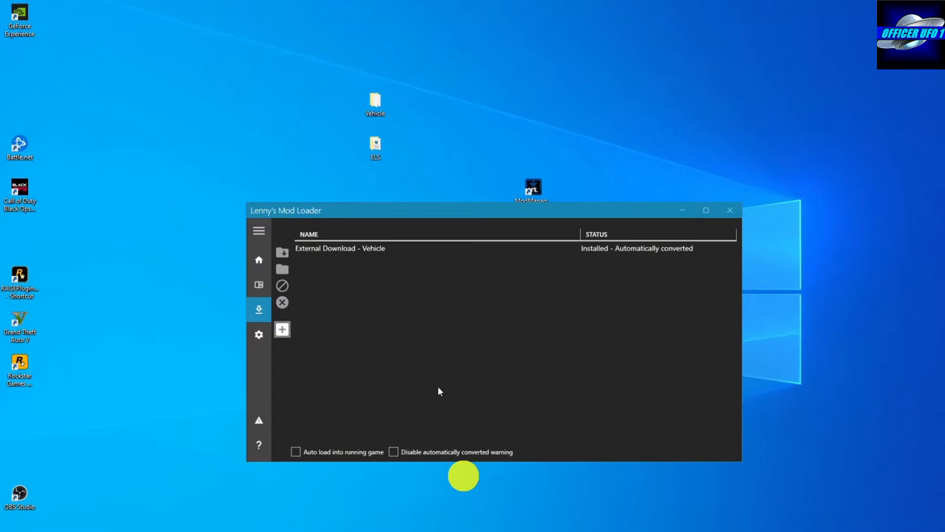
mouse_move(282, 330)
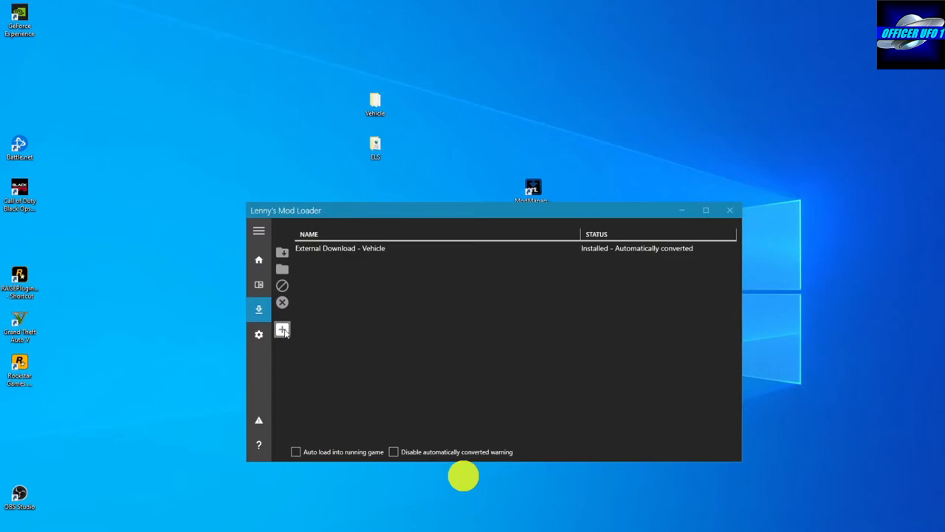
mouse_move(282, 329)
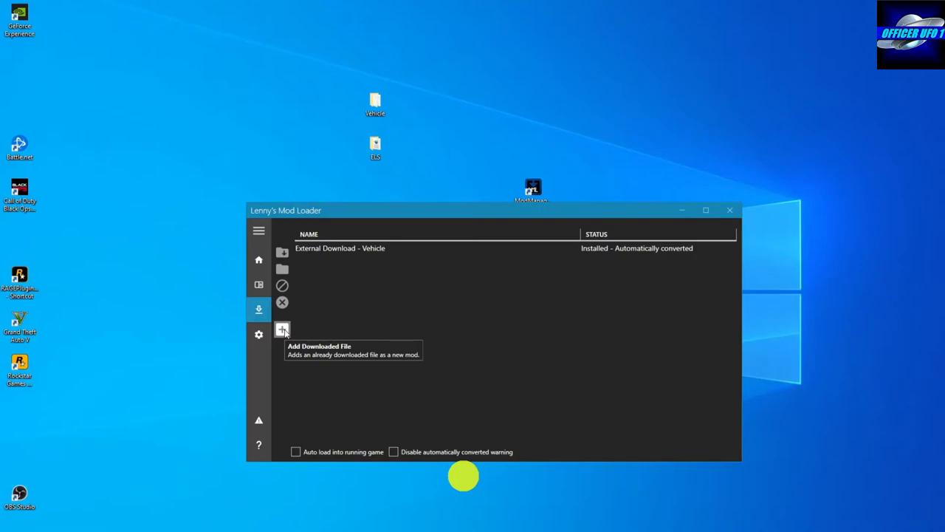
- Add the Desktop ELS folder as a mod, allowing its files to be copied
left_click(282, 329)
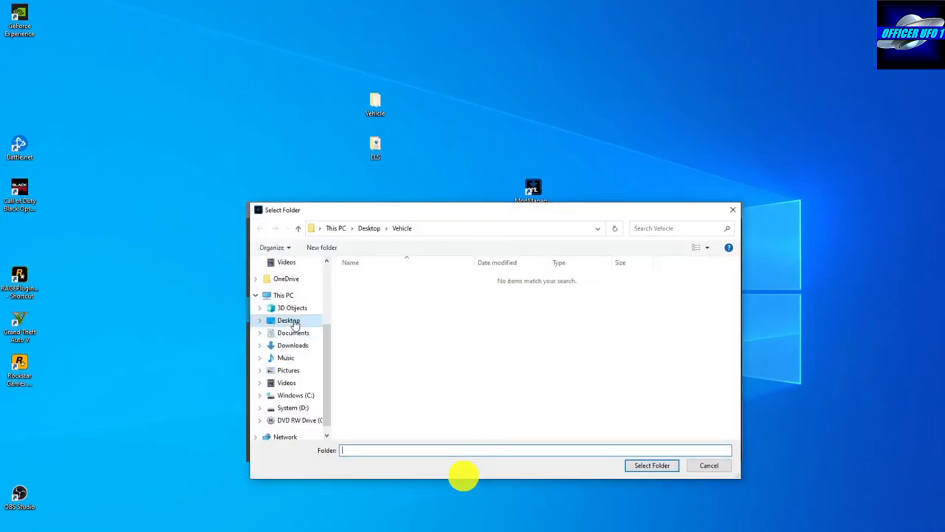
left_click(289, 319)
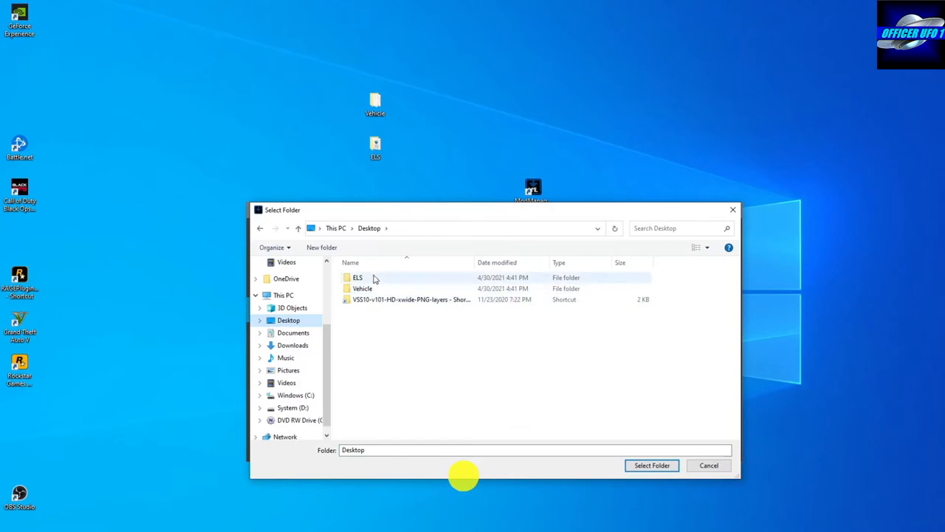
left_click(651, 464)
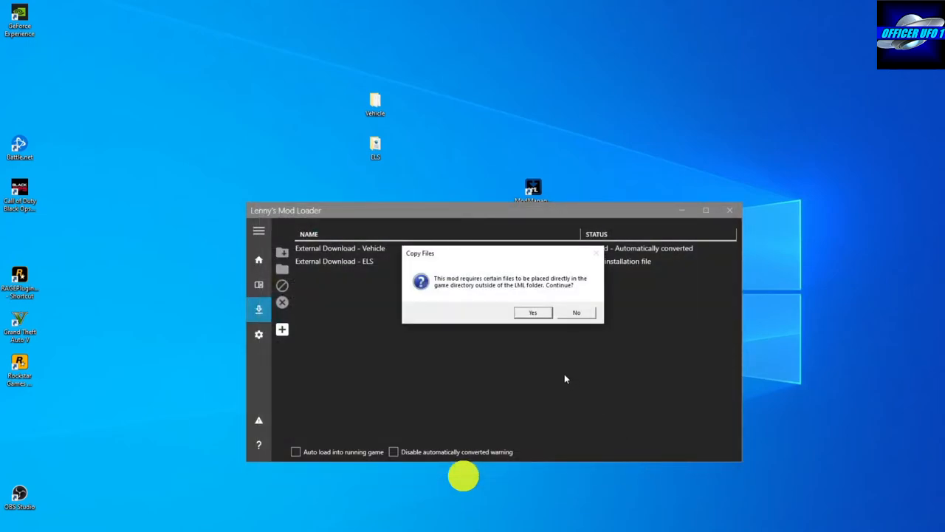
mouse_move(565, 378)
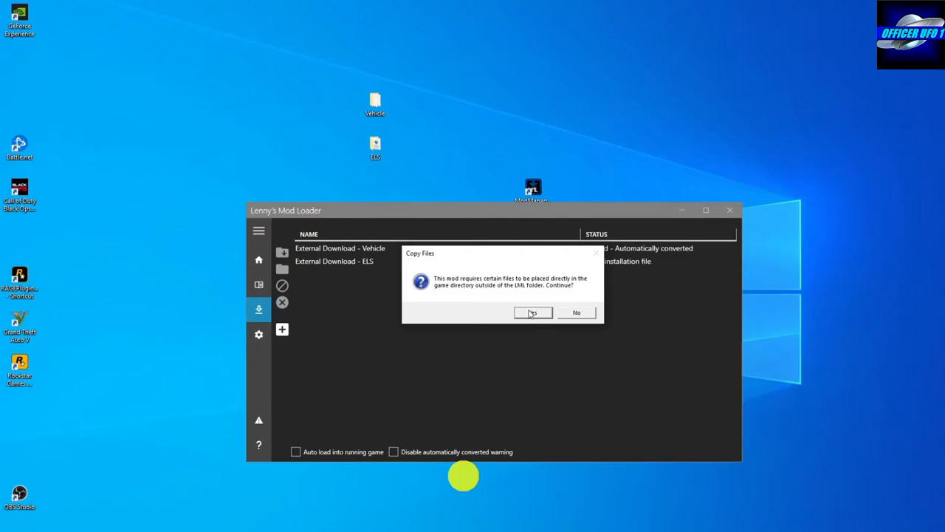
left_click(532, 312)
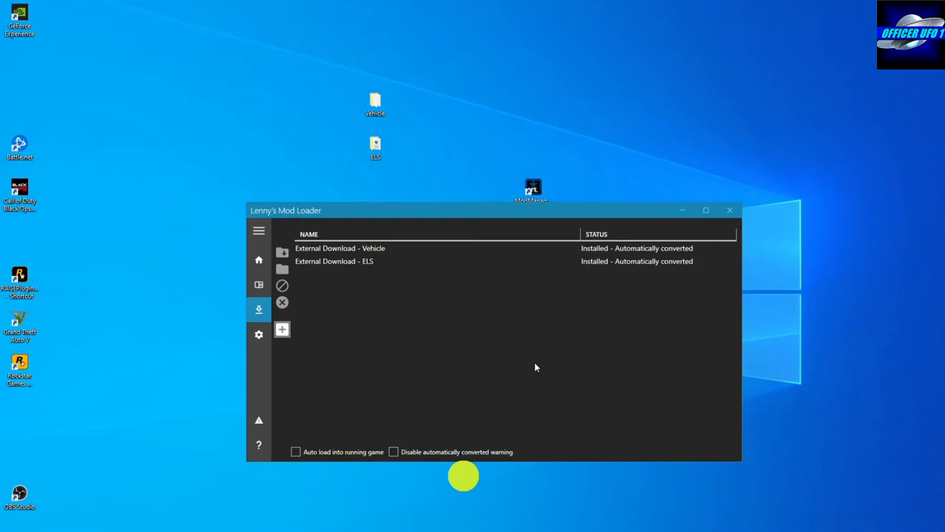
mouse_move(532, 369)
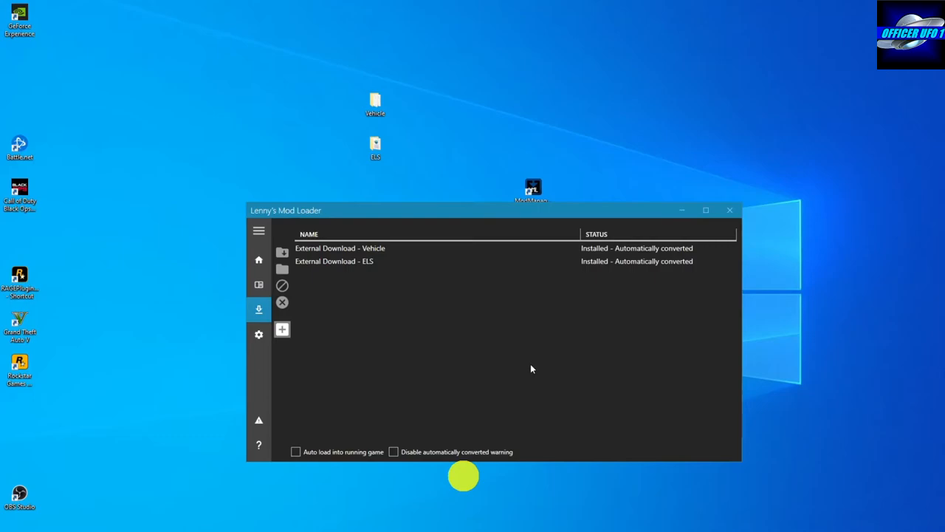
mouse_move(539, 365)
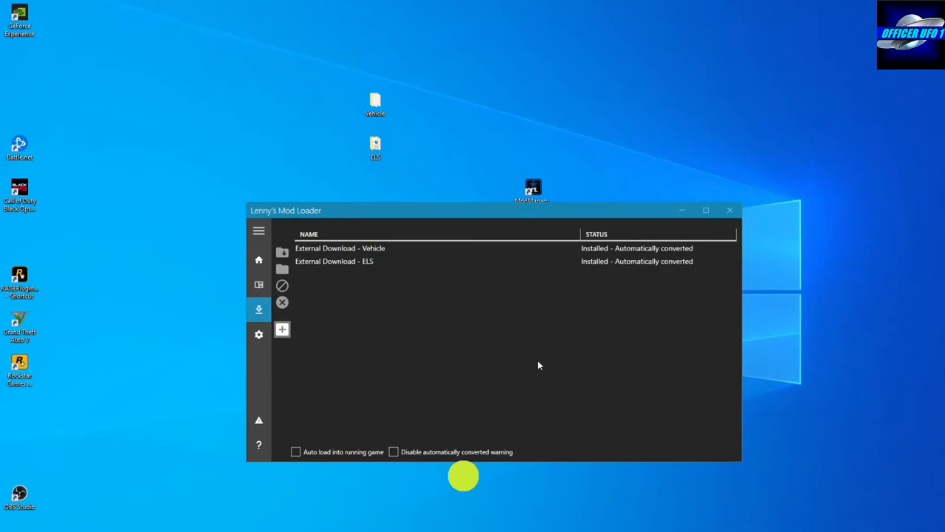
mouse_move(678, 302)
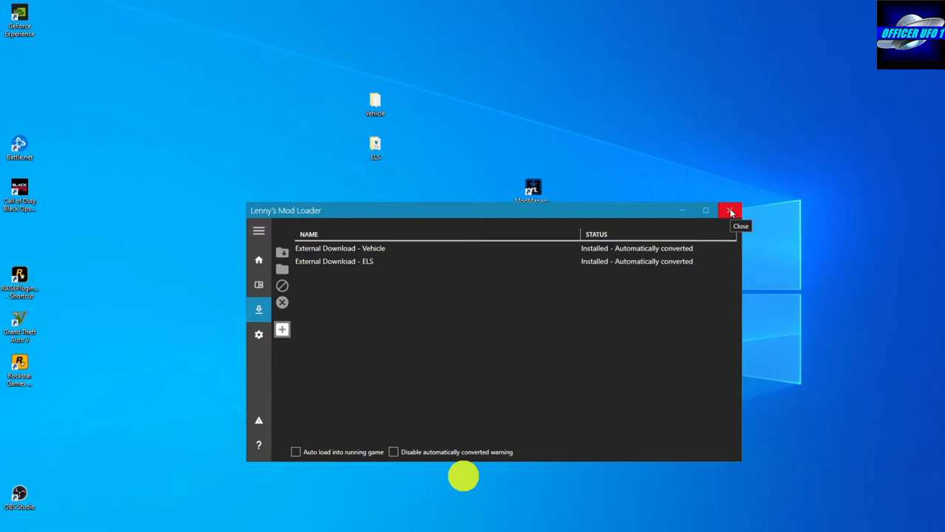
left_click(731, 211)
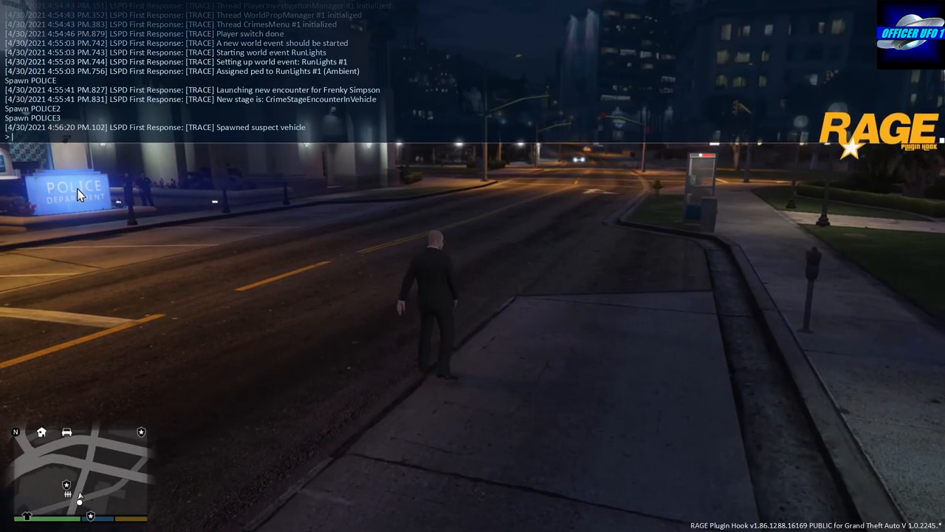
- Begin typing the Spawn POLICE3 command into the RAGE console
type("s")
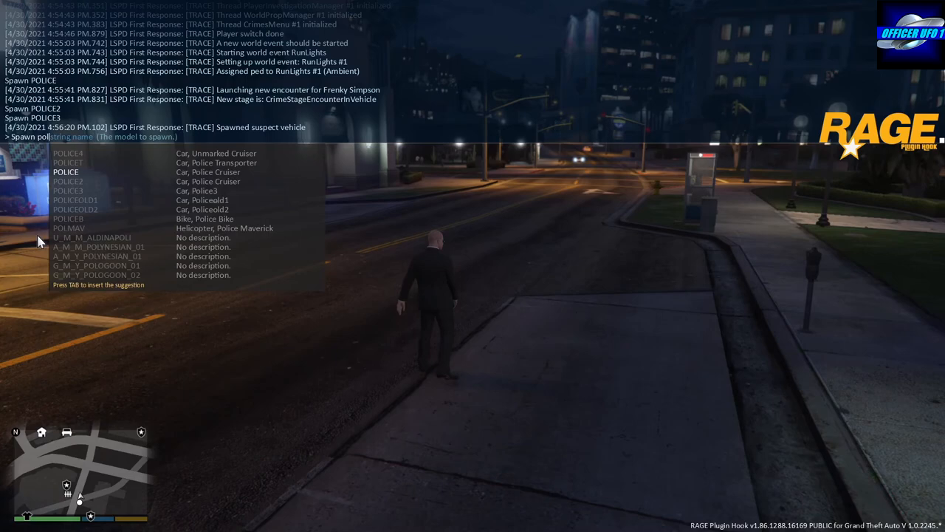
mouse_move(66, 219)
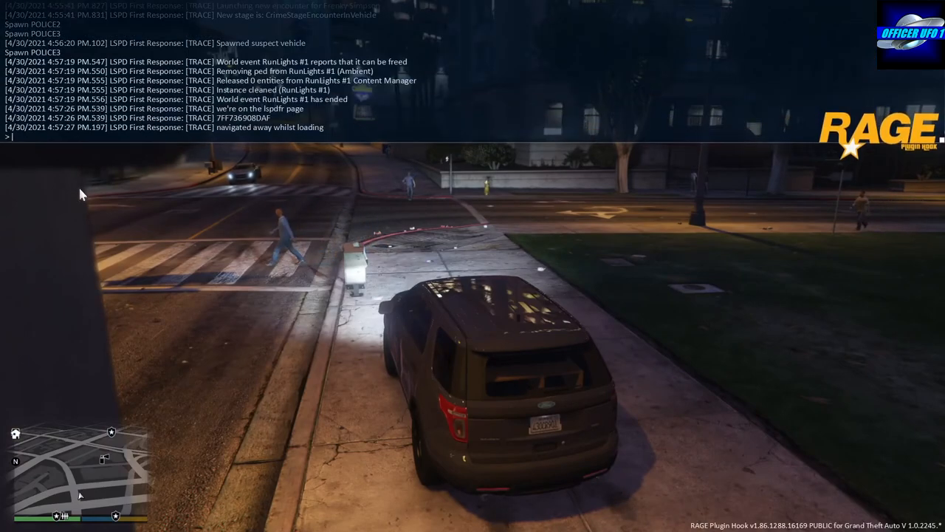
- Enter the Wash command in the RAGE console, then start typing Repair
type("w")
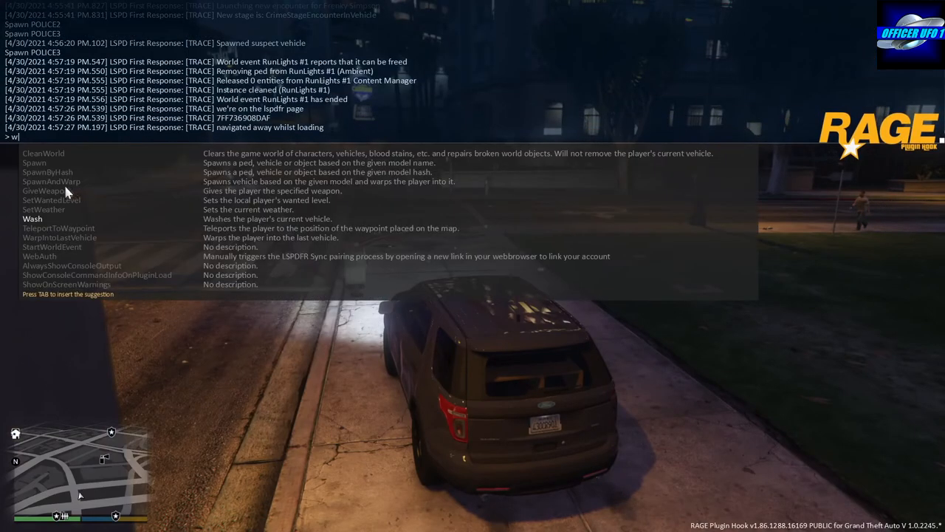
type("ash")
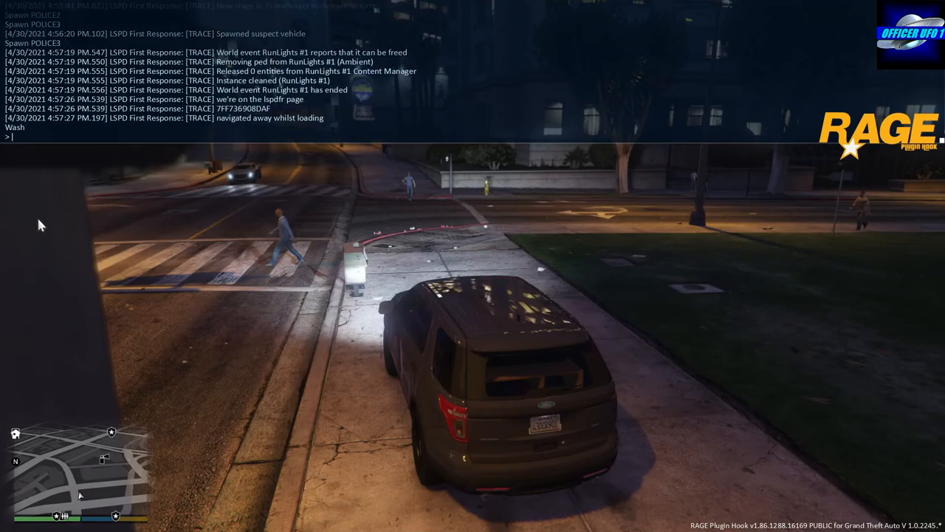
type("r")
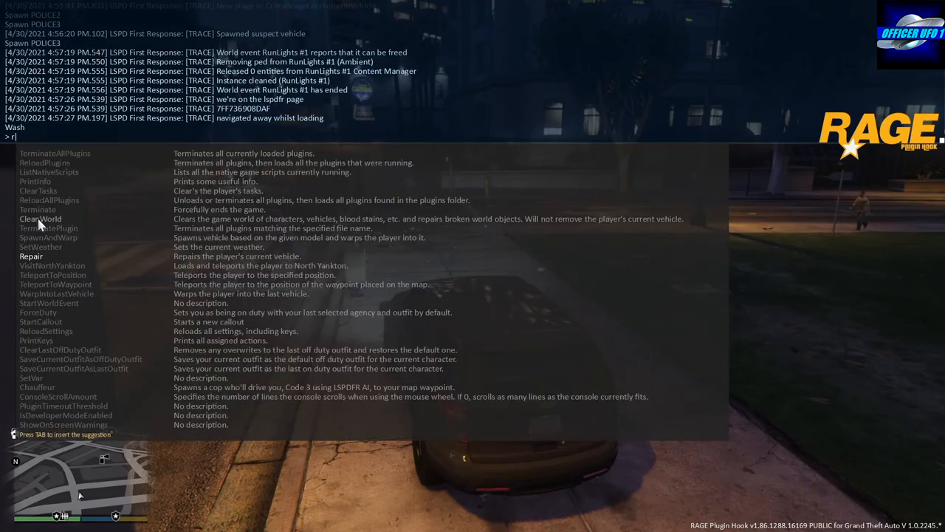
type("epair")
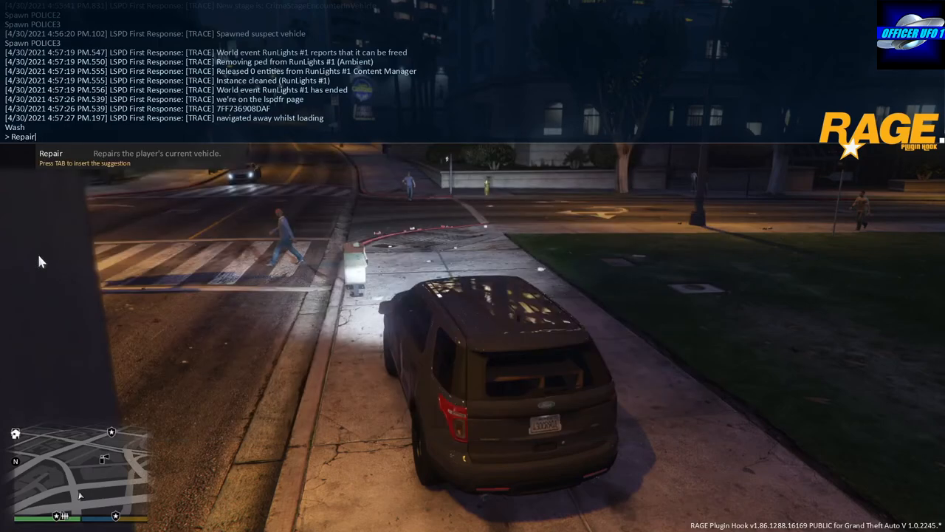